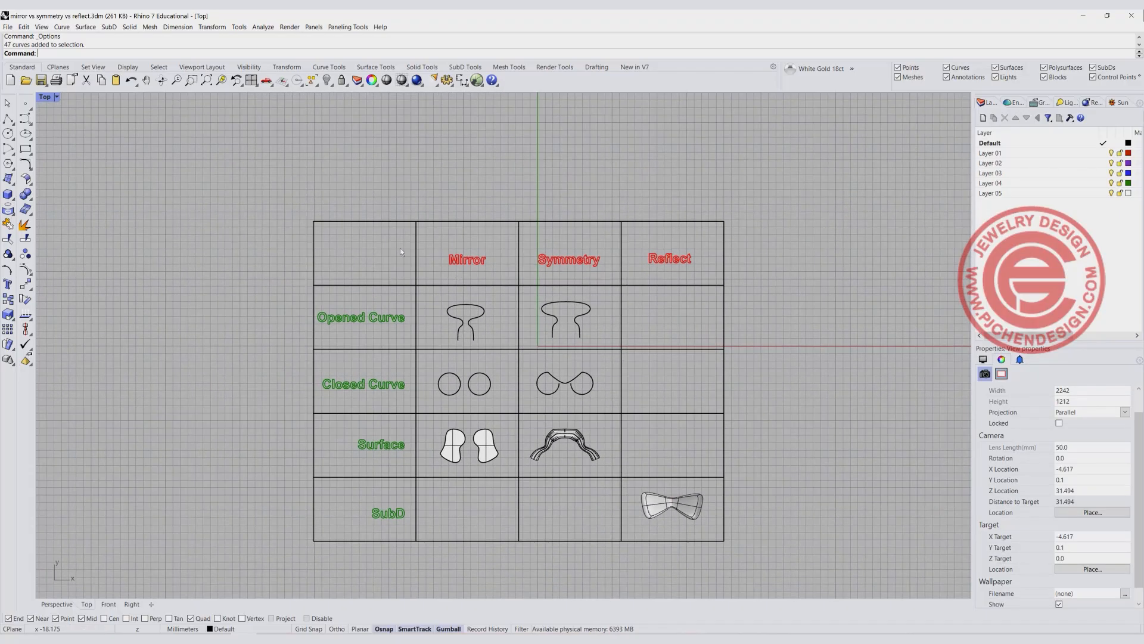
mouse_move(419, 370)
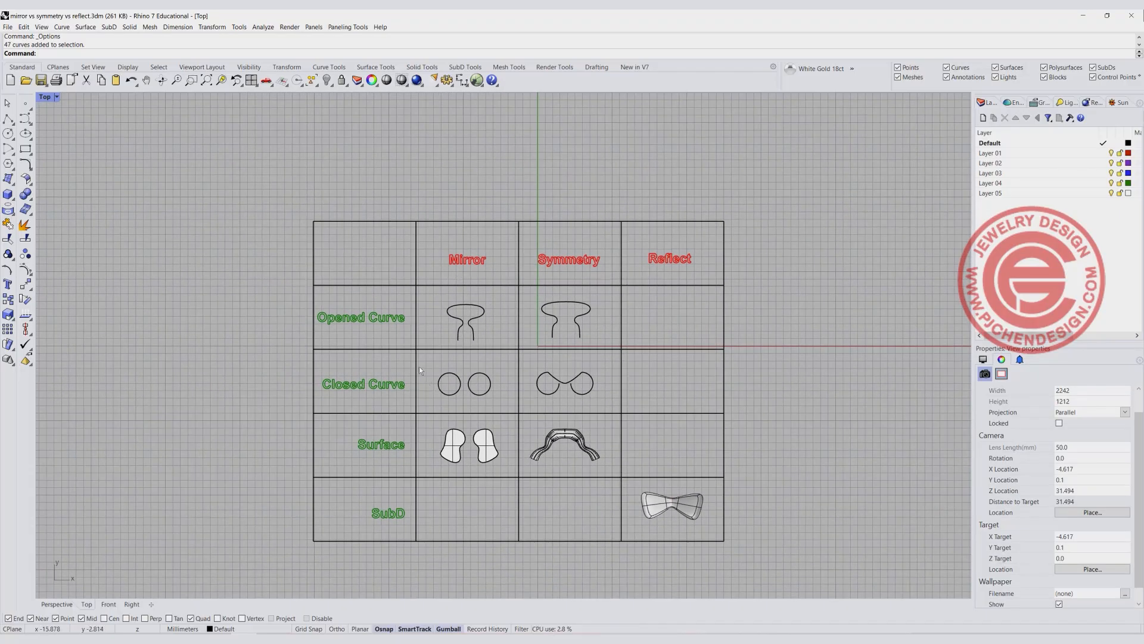
Step: Mirror the half curve across a vertical plane at its top end to form a symmetric shape
scroll("up", 3)
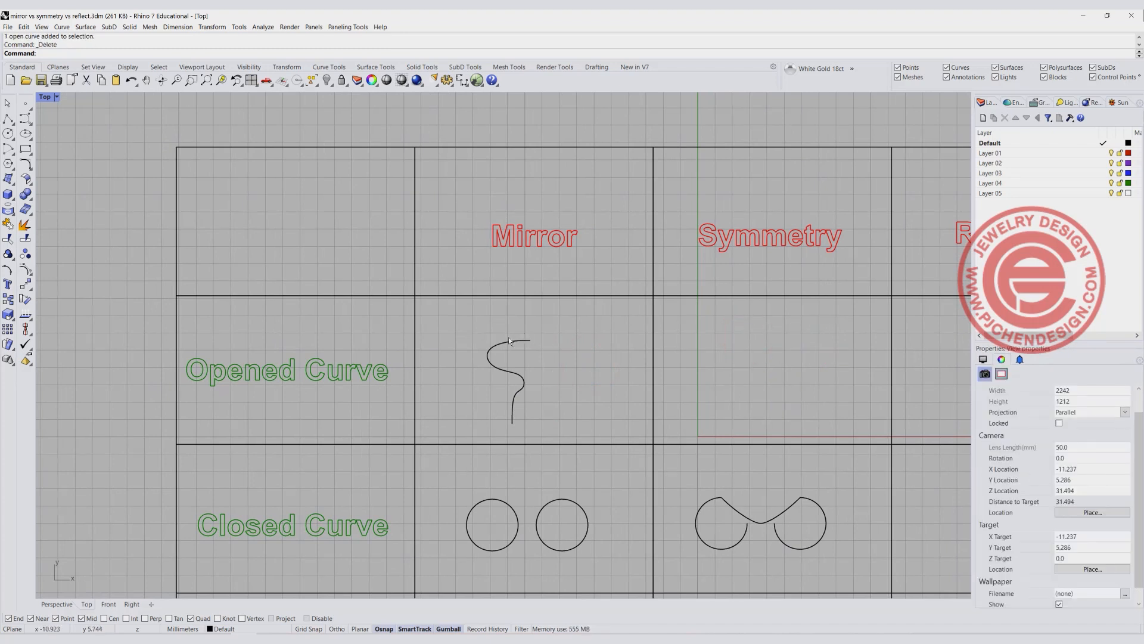
mouse_move(485, 358)
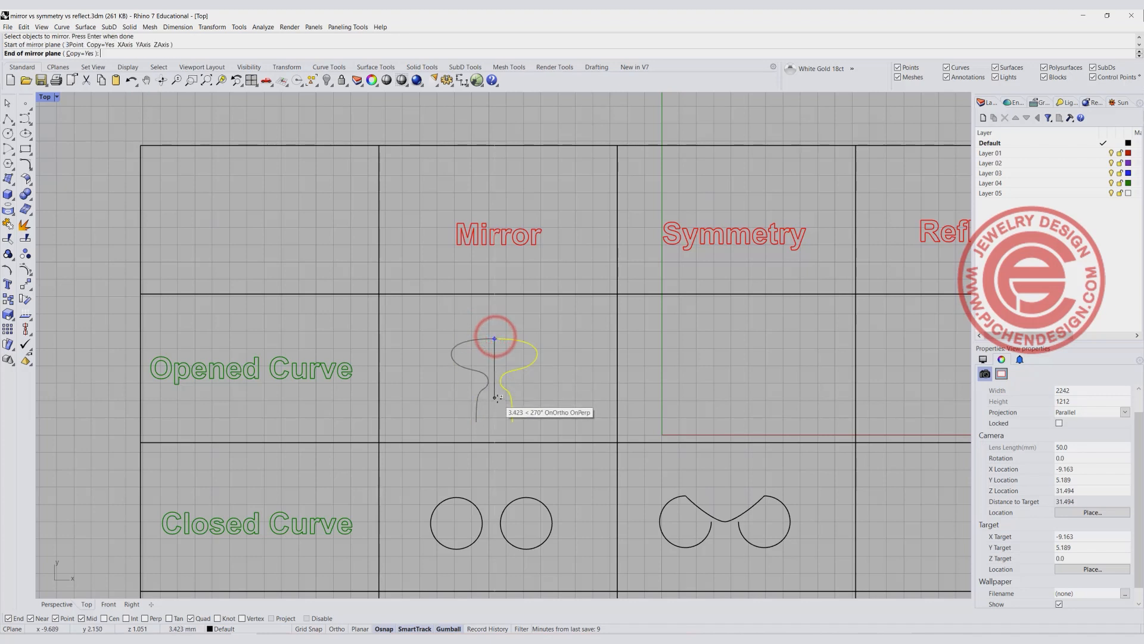
mouse_move(496, 398)
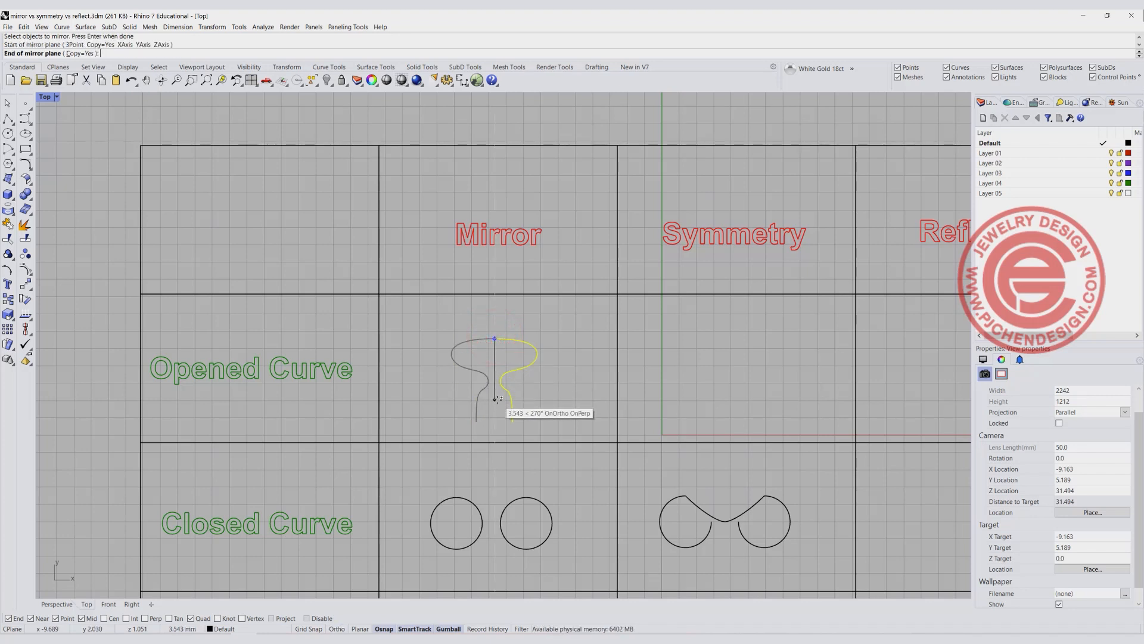
left_click(497, 402)
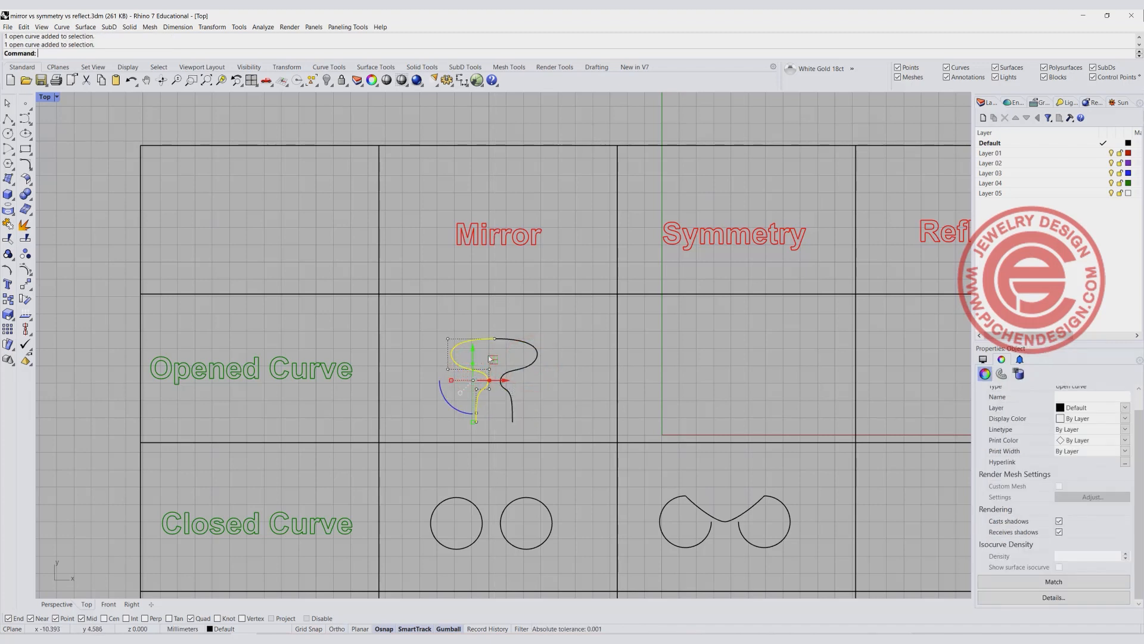
left_click(547, 361)
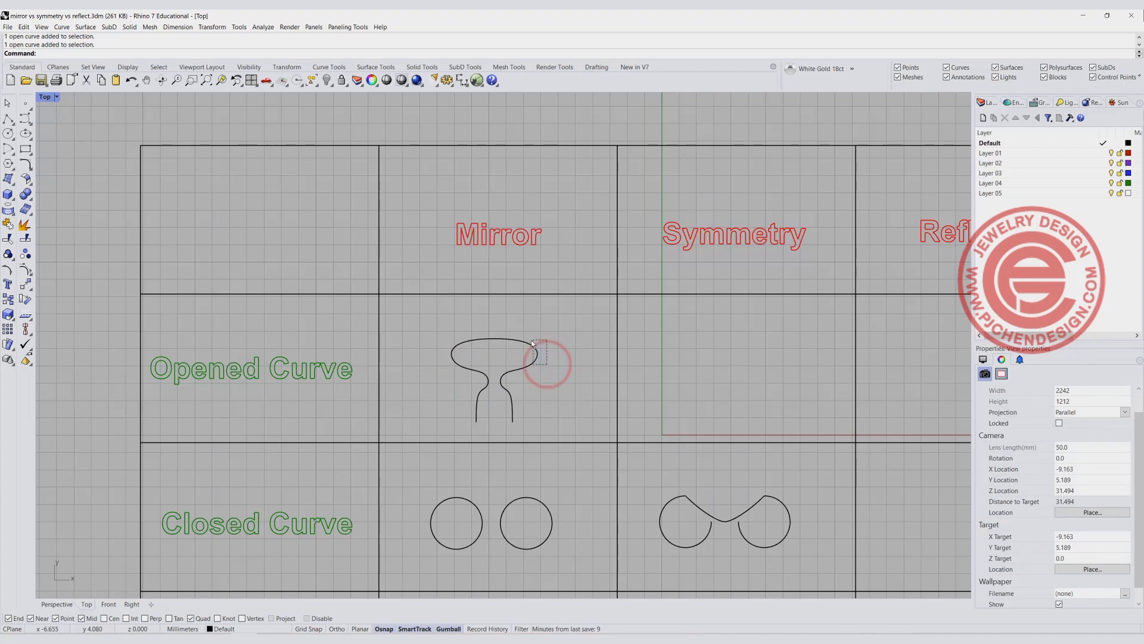
Step: Delete the old copy and mirror the curve again with Record History enabled
key("Delete")
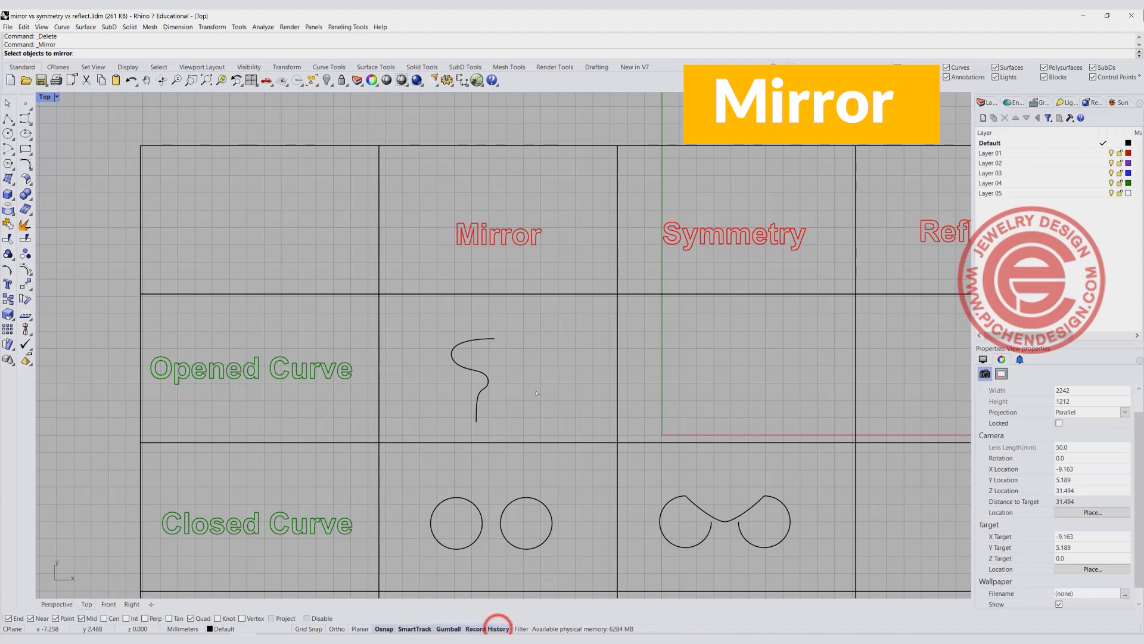
left_click(494, 336)
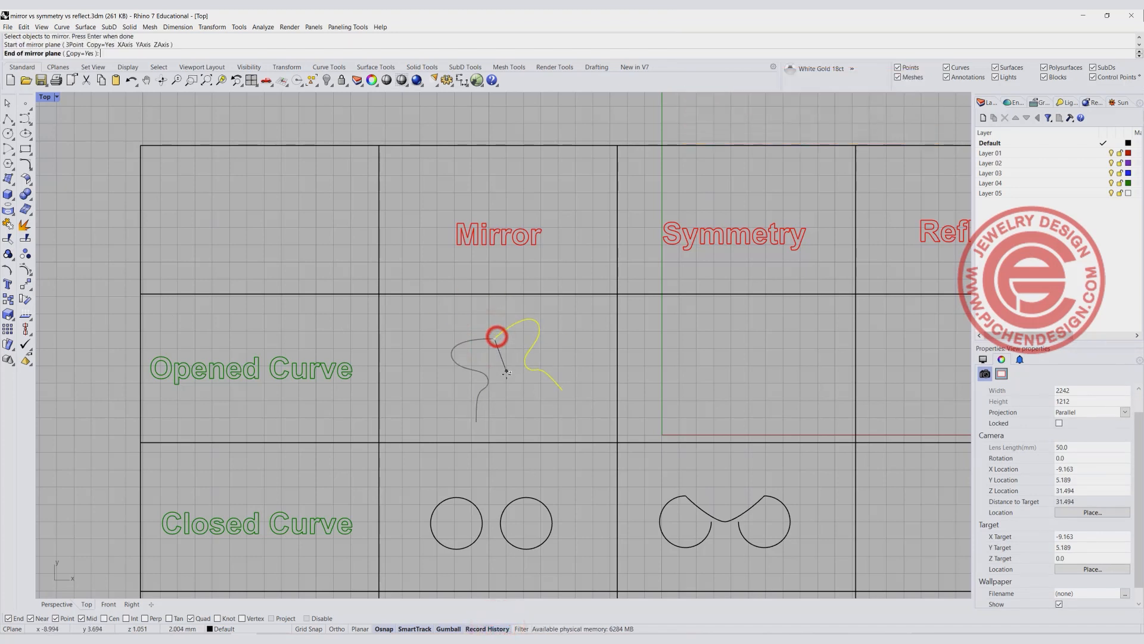
left_click(507, 372)
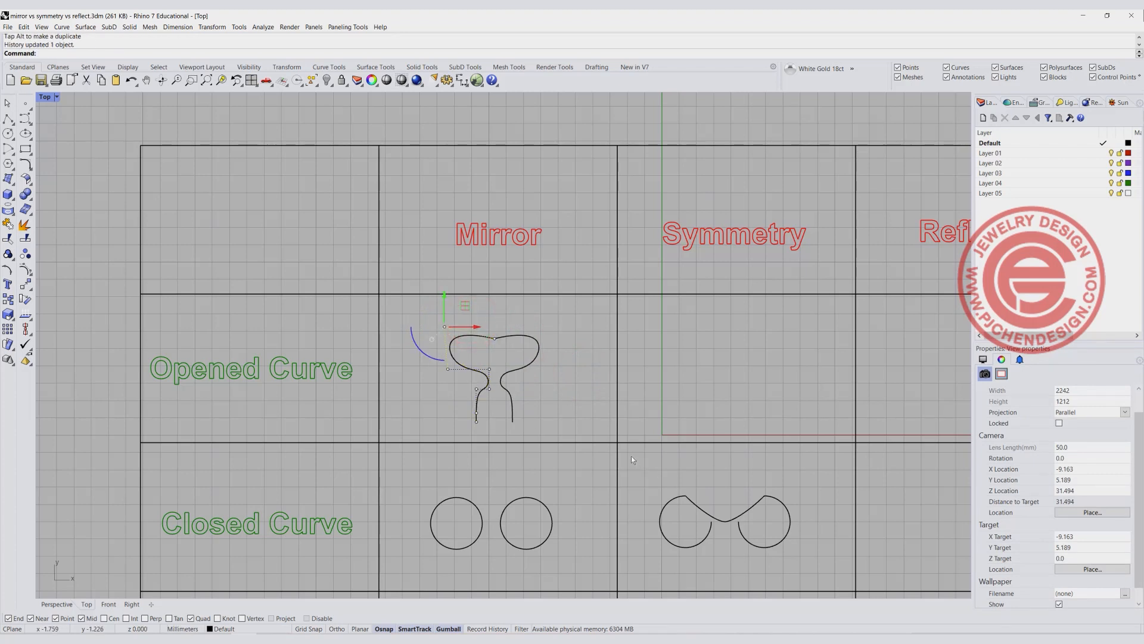
Step: Undo the move, accept the broken-history warning and start Mirror again
key("ctrl+z")
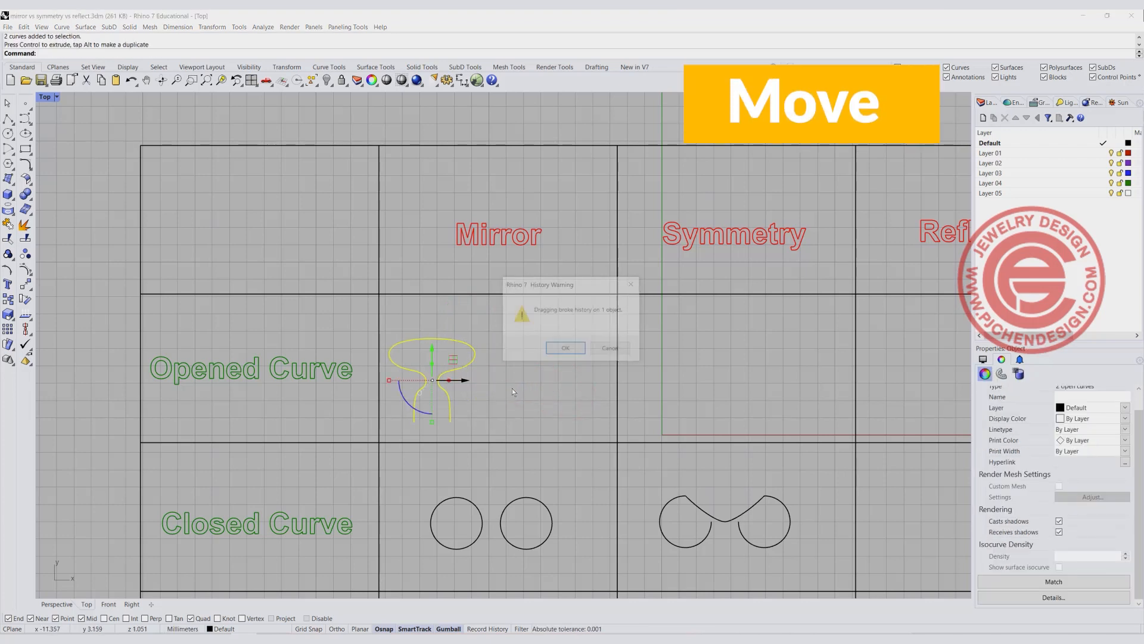
left_click(565, 348)
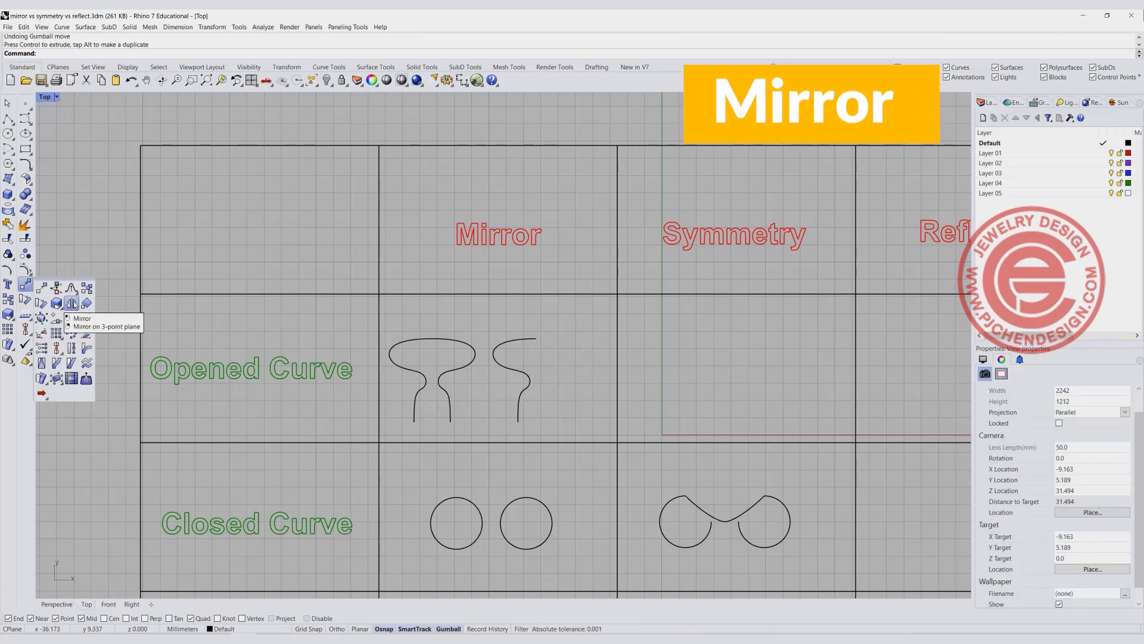
left_click(83, 318)
type("Sy")
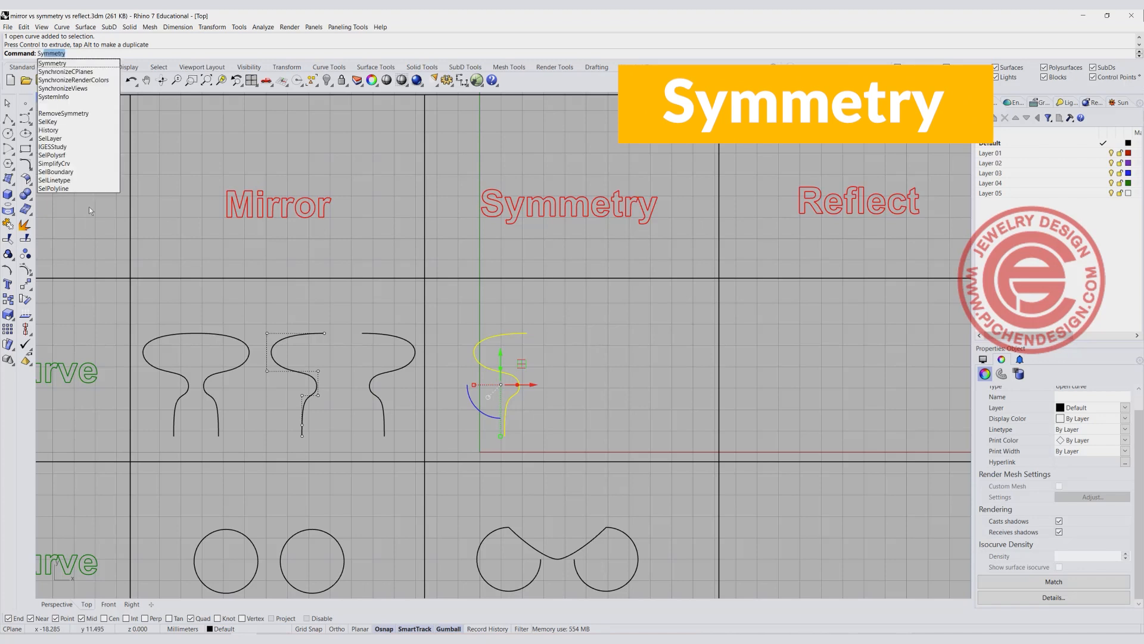
Step: Run Symmetry on the half curve with the plane snapped to its end point, giving a continuous symmetric shape
left_click(51, 63)
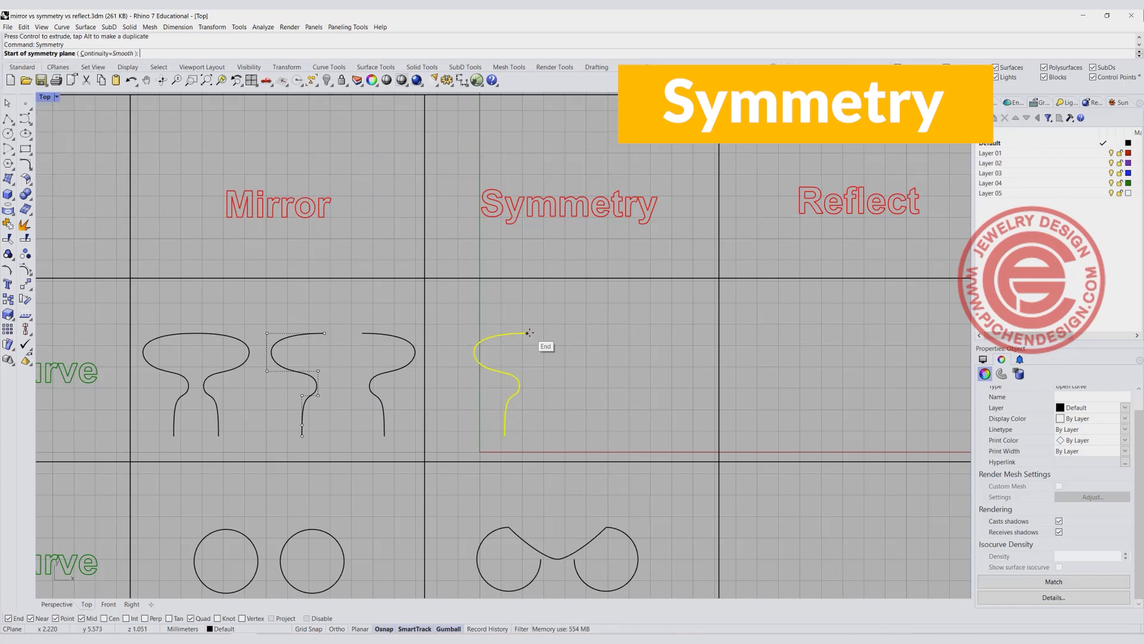
left_click(528, 332)
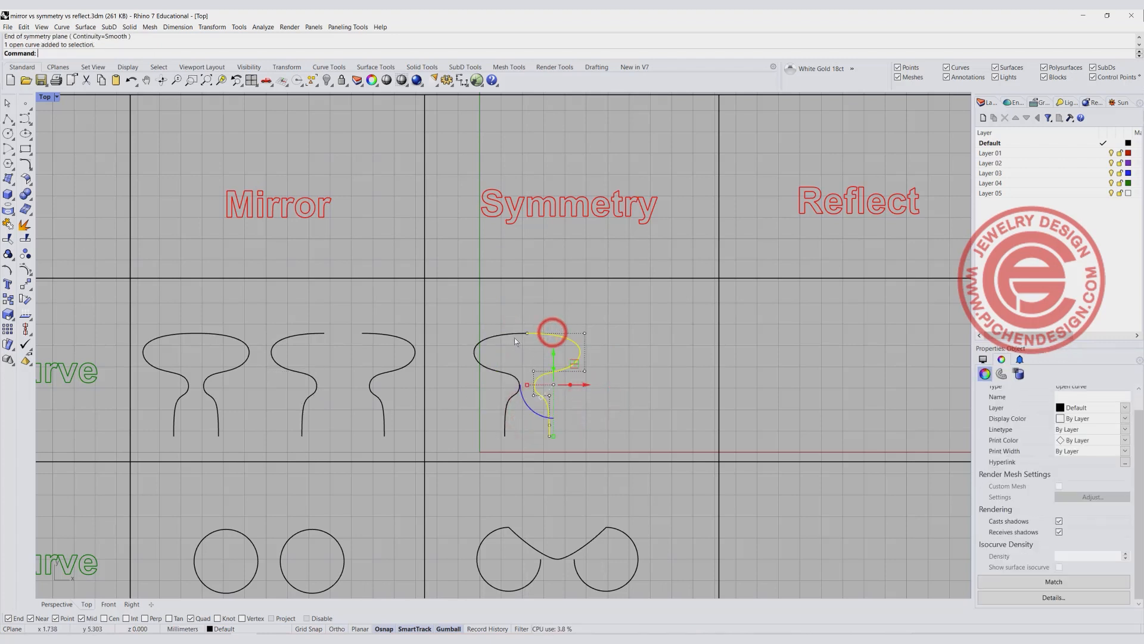
left_click(628, 401)
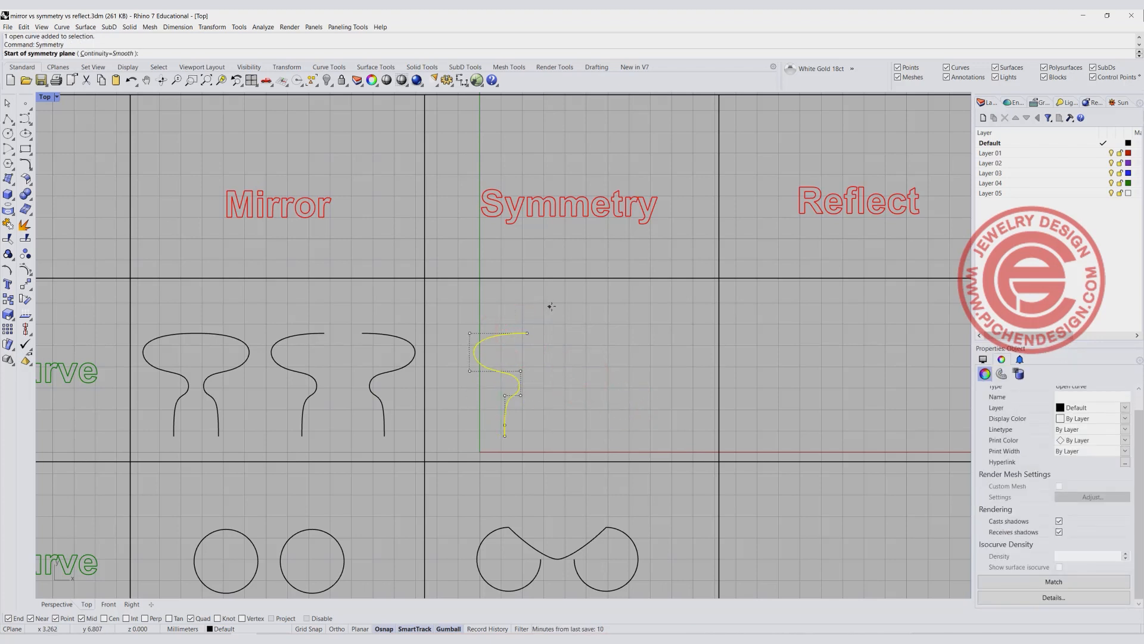
left_click(552, 415)
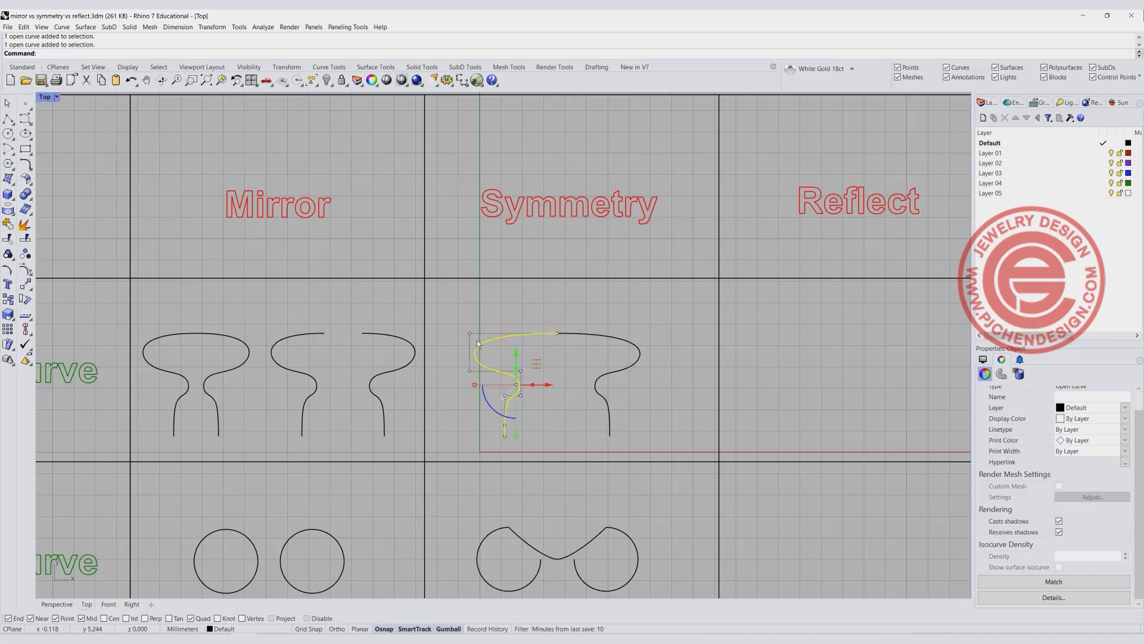
scroll("down", 3)
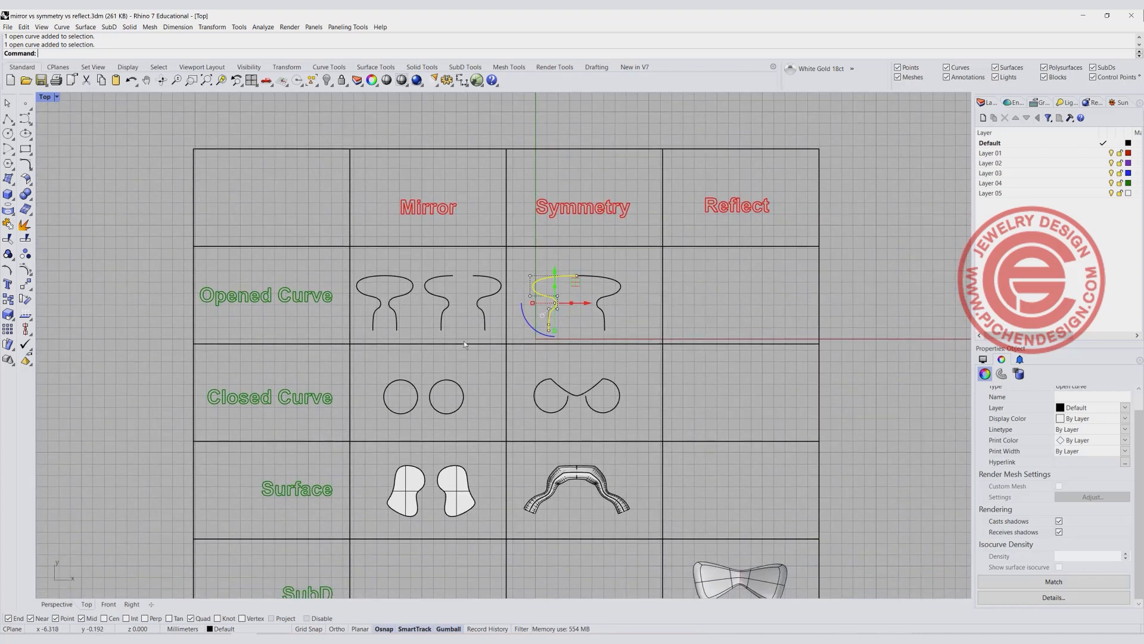
Step: Mirror the circle with Copy=Yes so the Closed Curve row shows two mirrored circles
scroll("up", 3)
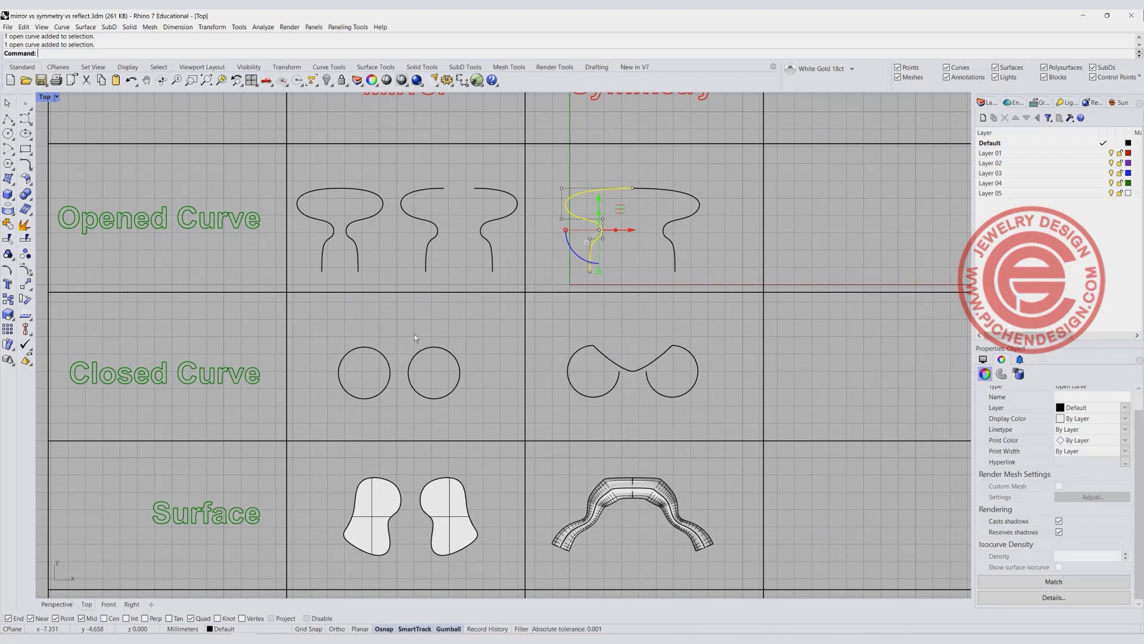
mouse_move(487, 417)
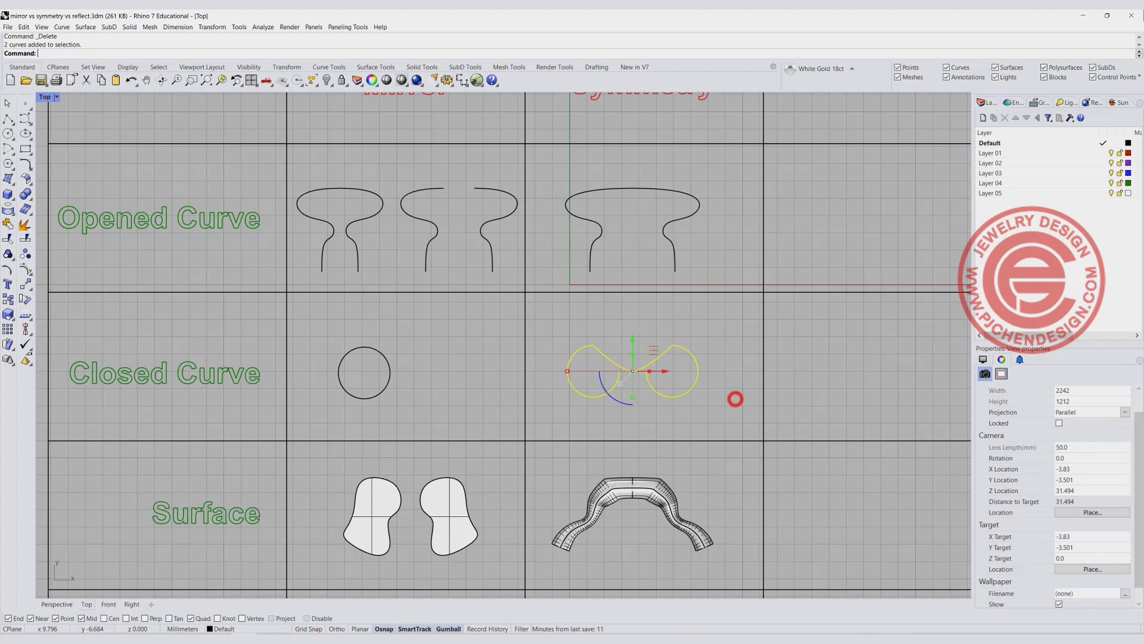
left_click(363, 372)
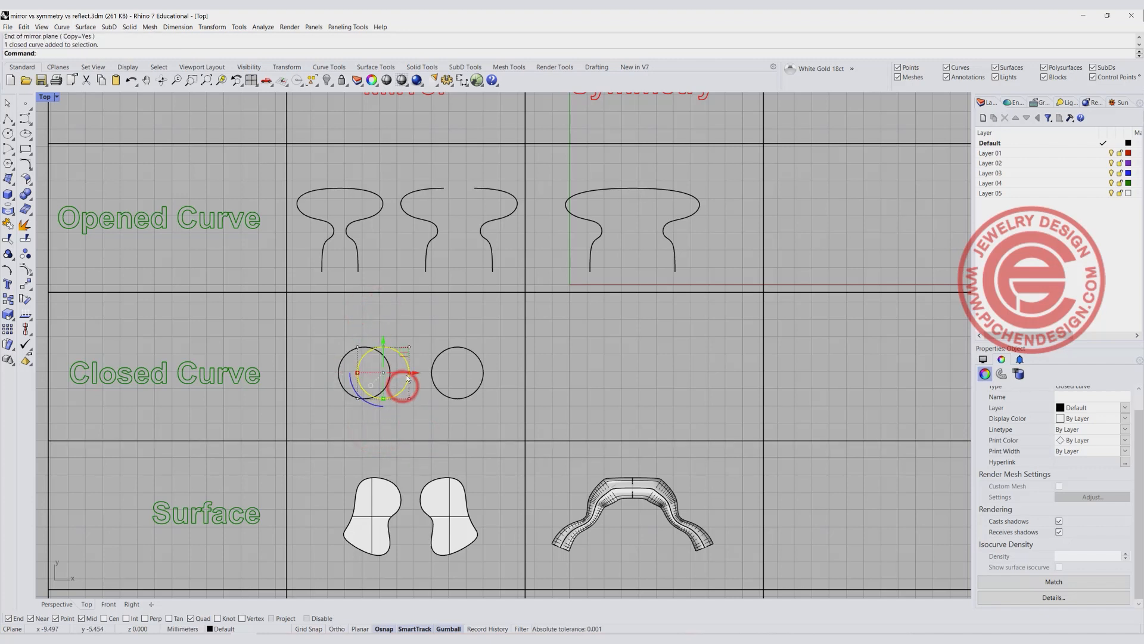
key("Delete")
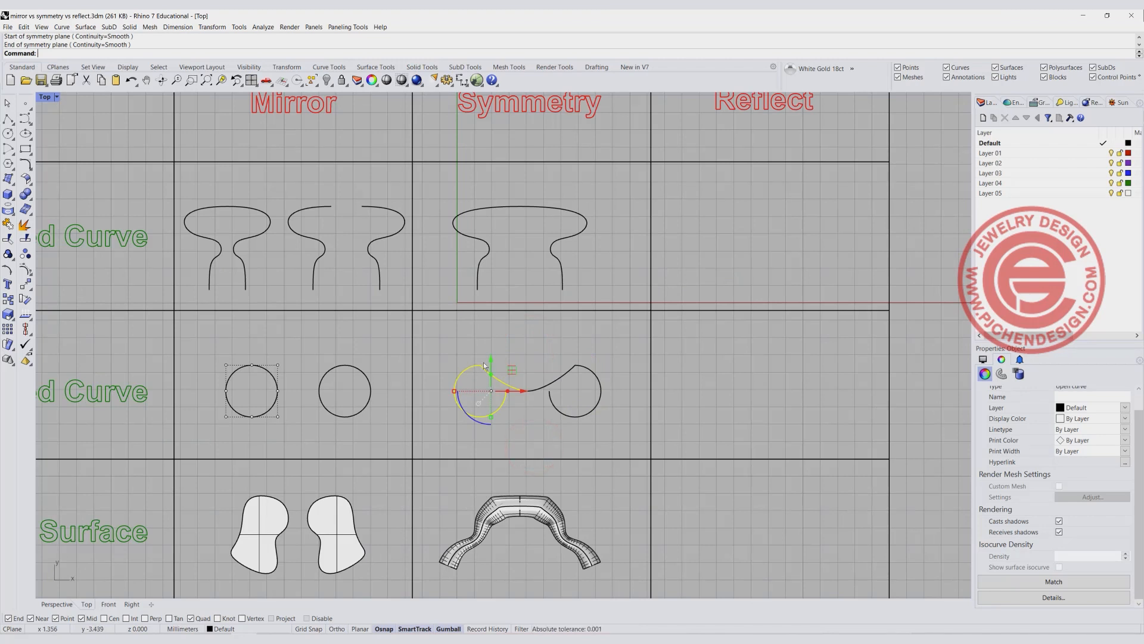
mouse_move(474, 371)
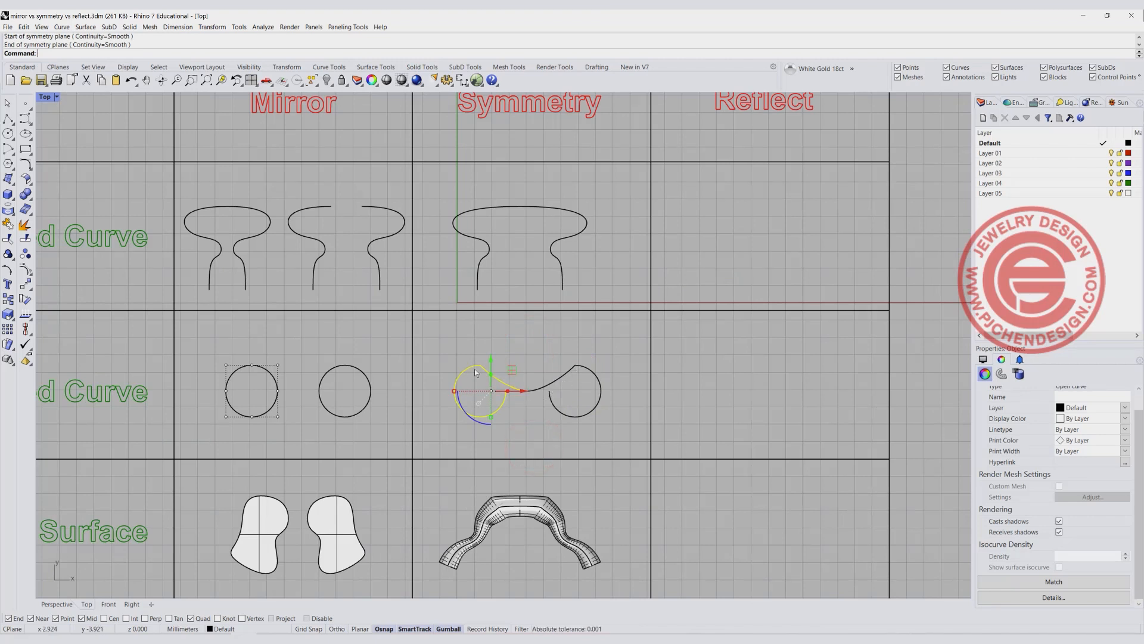
Step: Run Symmetry on the lower circle to create a second looped symmetric example
scroll("down", 3)
type("Symmetry")
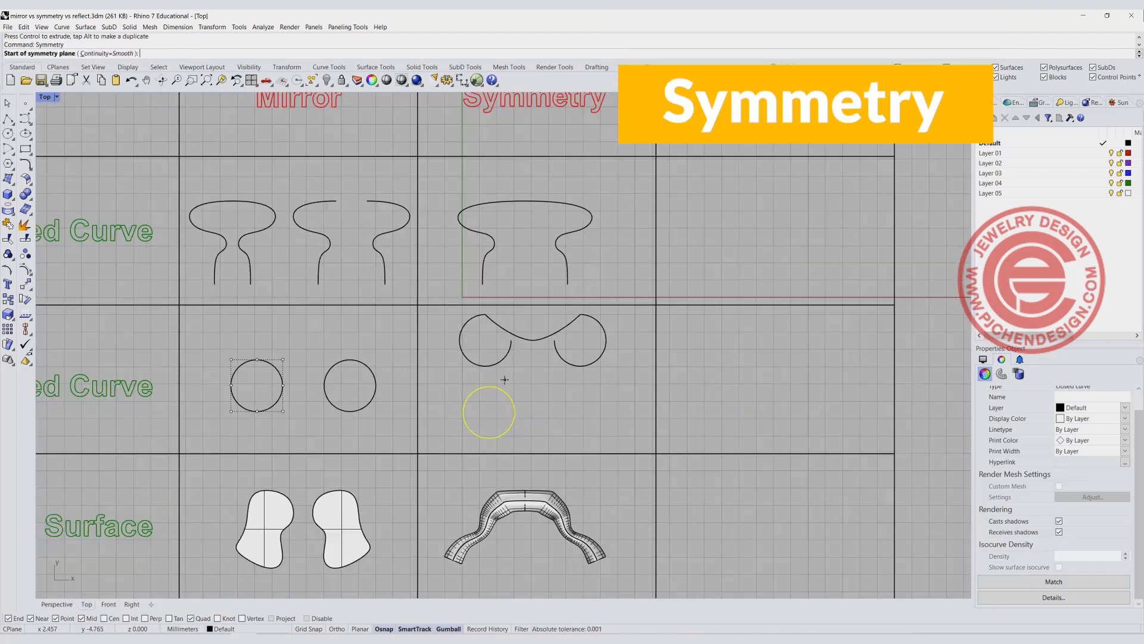
left_click(498, 376)
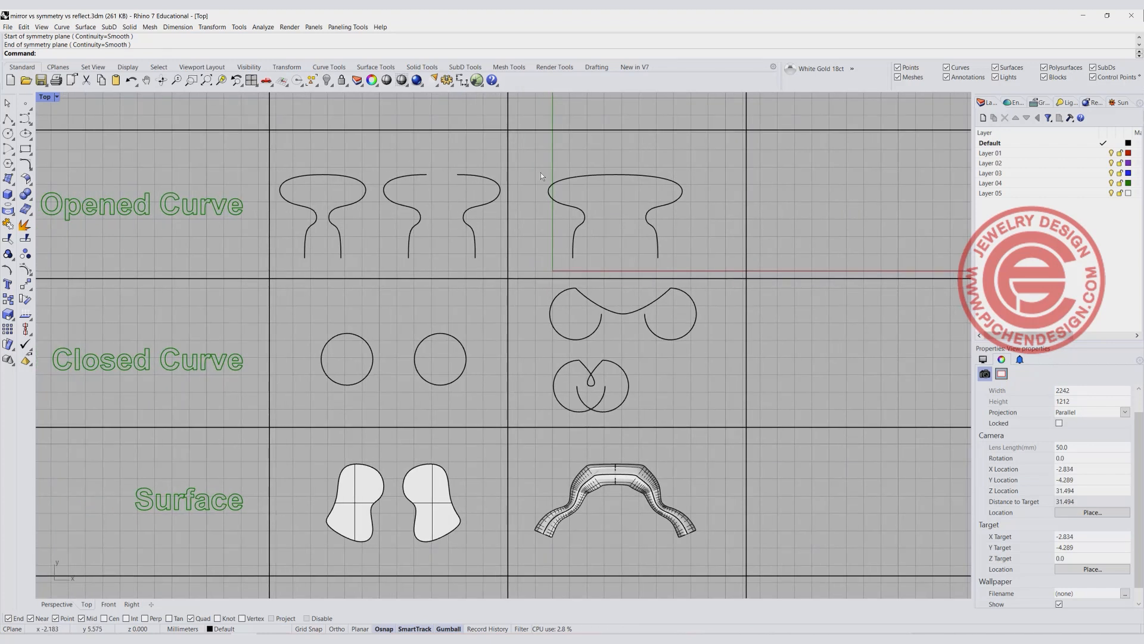
mouse_move(641, 392)
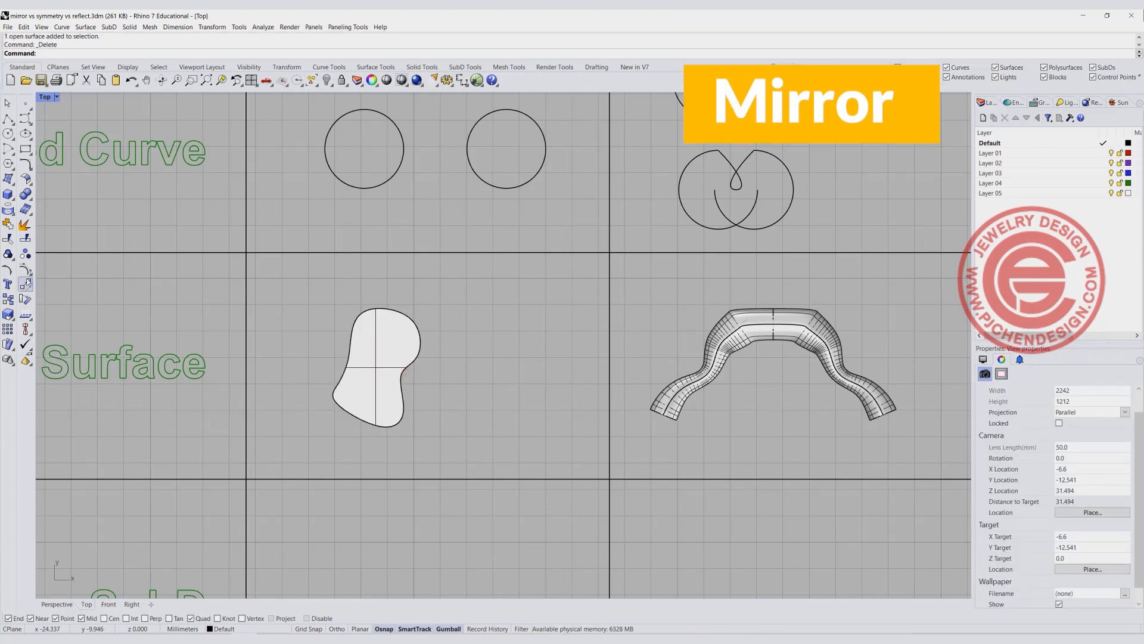
Step: Start Mirror on the single remaining half surface in the Surface row
left_click(9, 285)
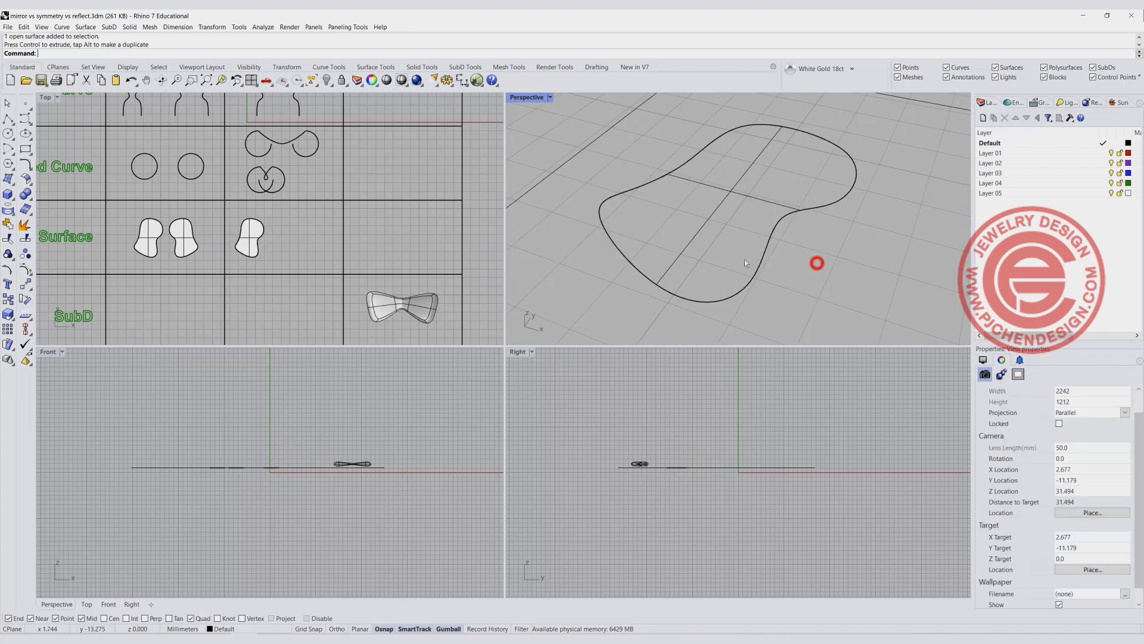
Step: Clear the old object from the Surface Symmetry cell
left_click(248, 237)
type("Symmetry")
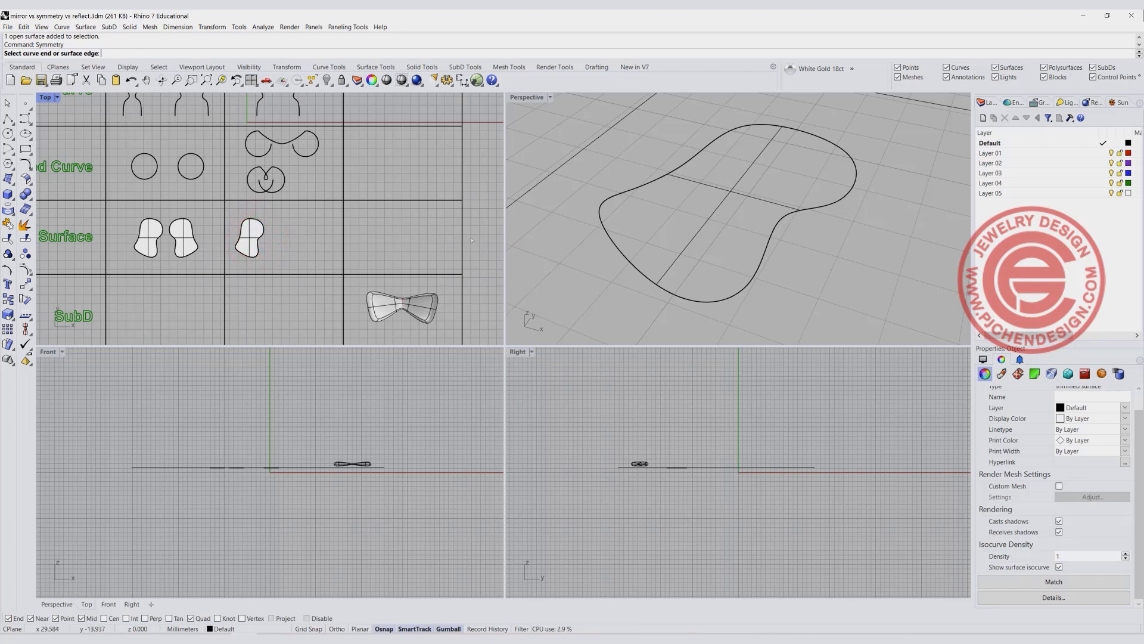
mouse_move(297, 189)
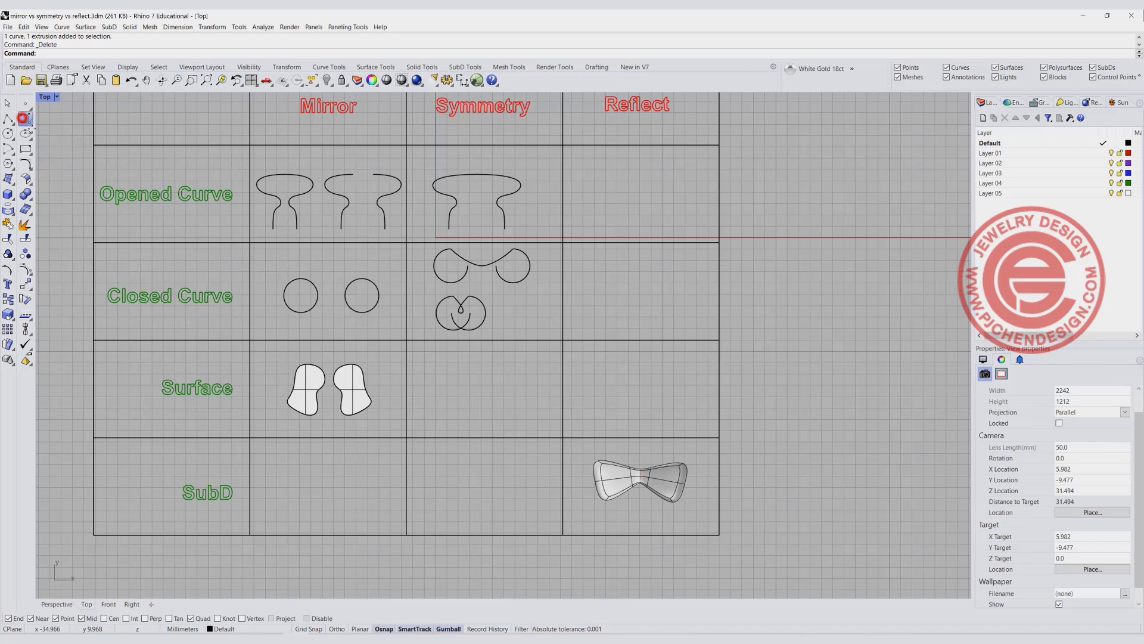
Step: Draw a wavy interpolated curve in the cell and Pipe it into a tube at the default radius
left_click(430, 413)
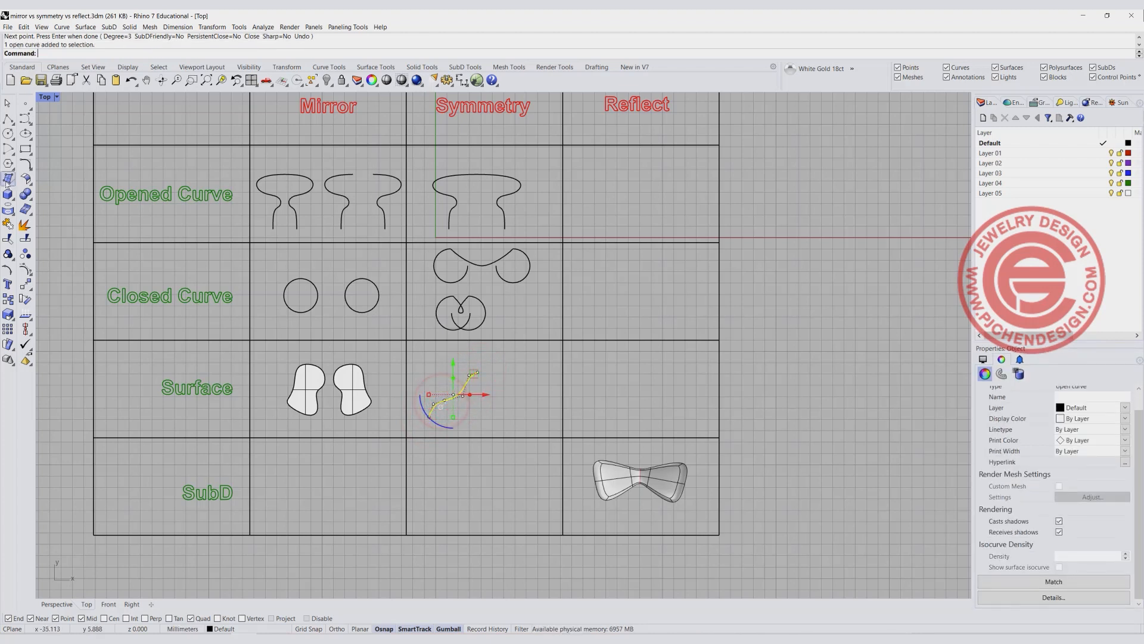
left_click(9, 194)
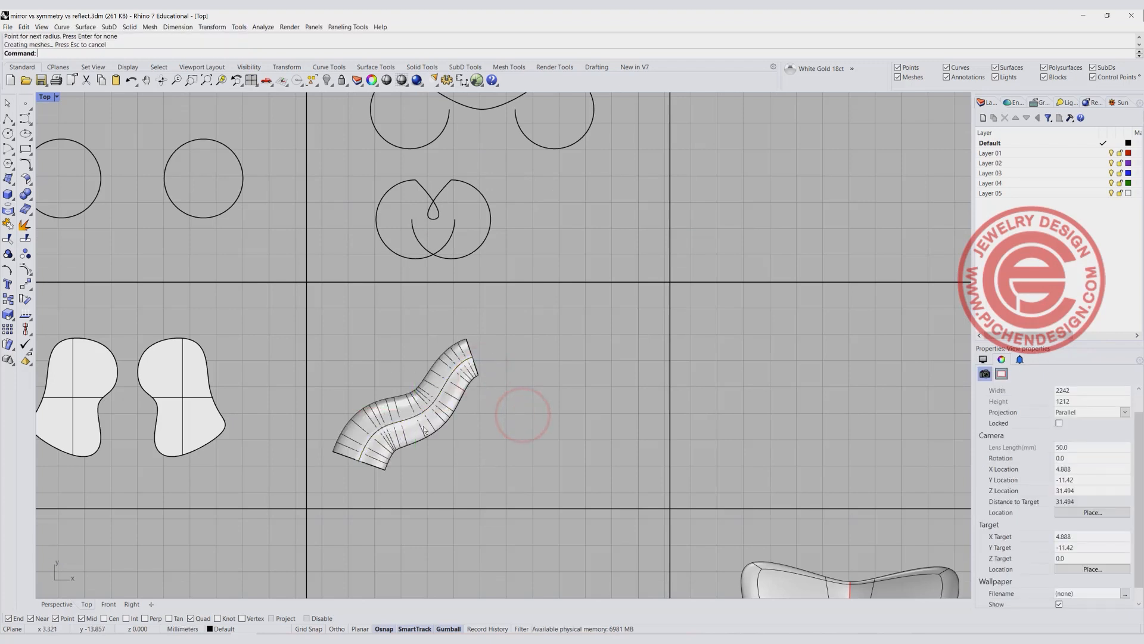
left_click(401, 408)
type("Symmetry")
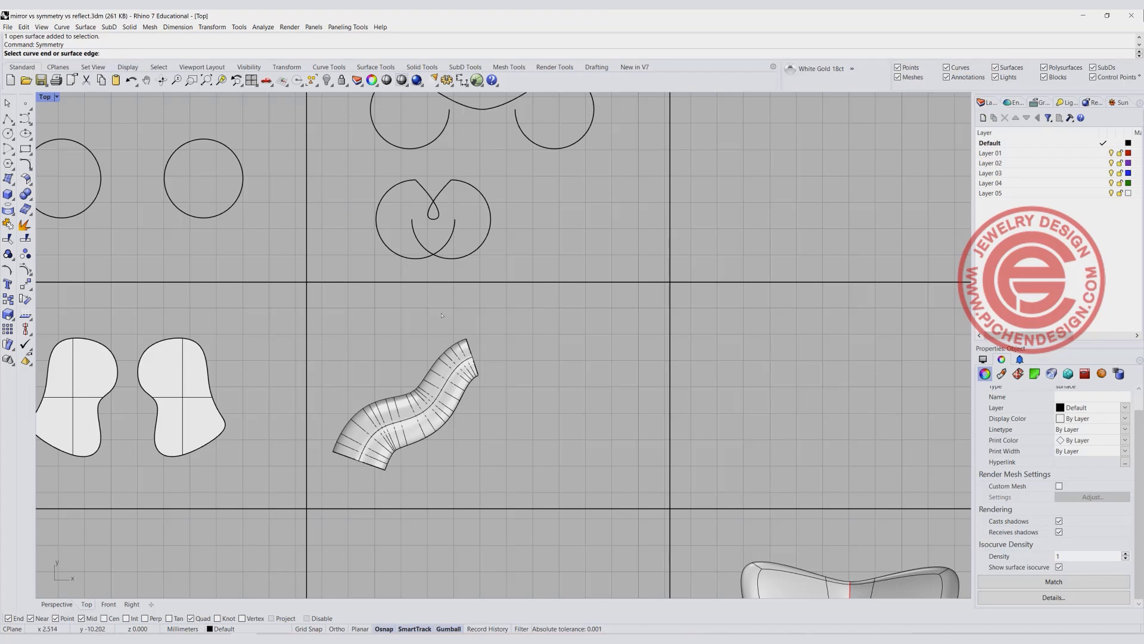
Step: Run Symmetry from the tube's end edge with a Continuity setting to extend it into an arch
left_click(467, 351)
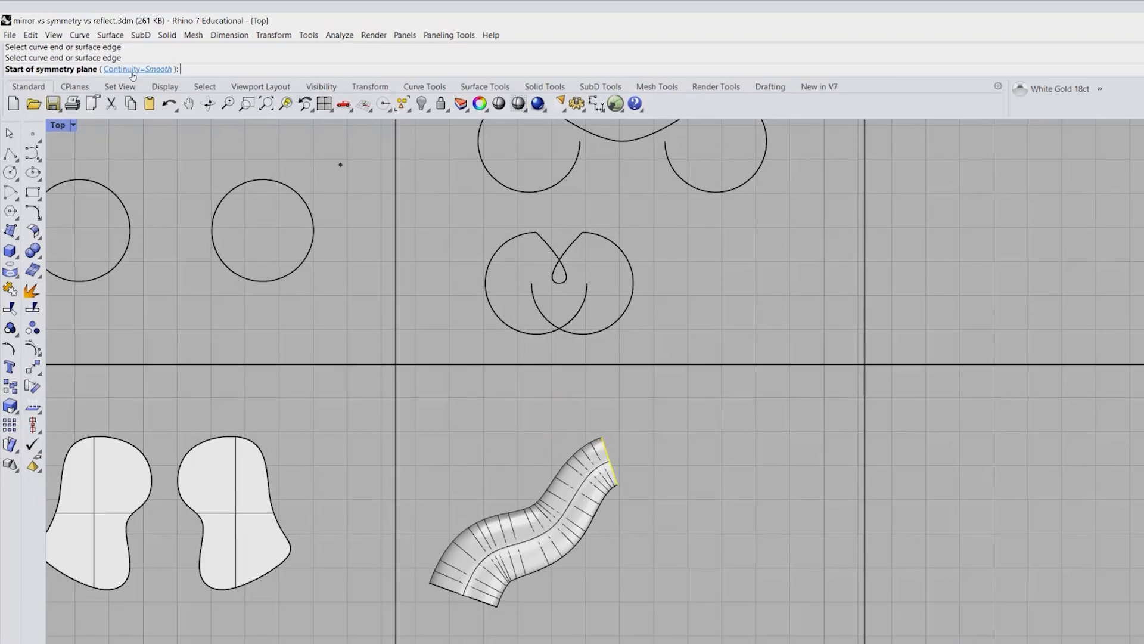
left_click(138, 69)
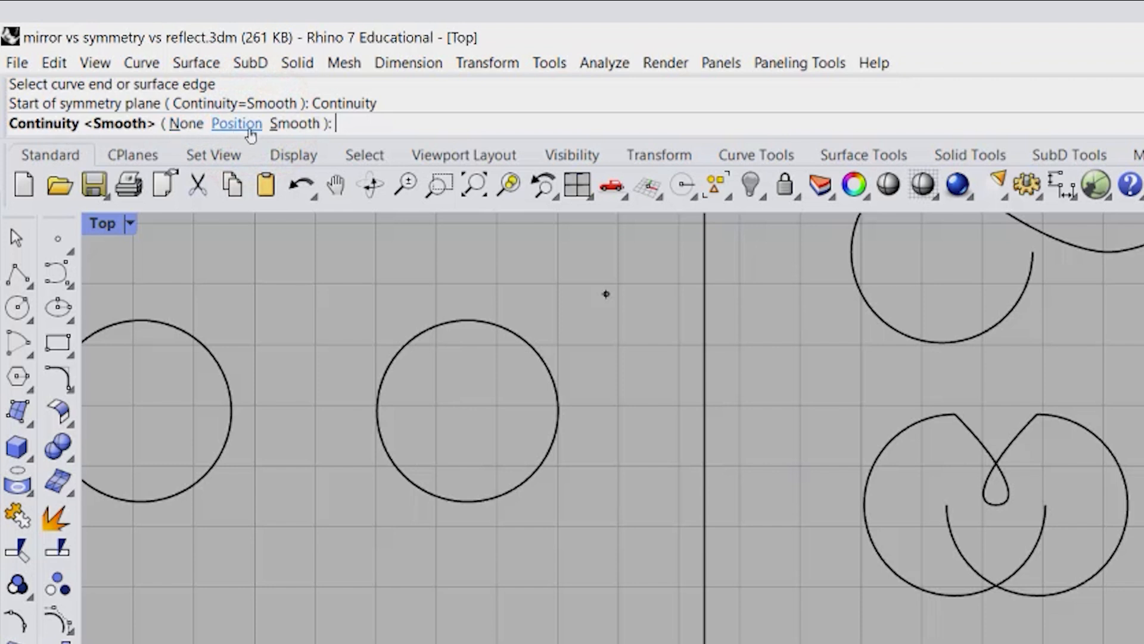
left_click(295, 123)
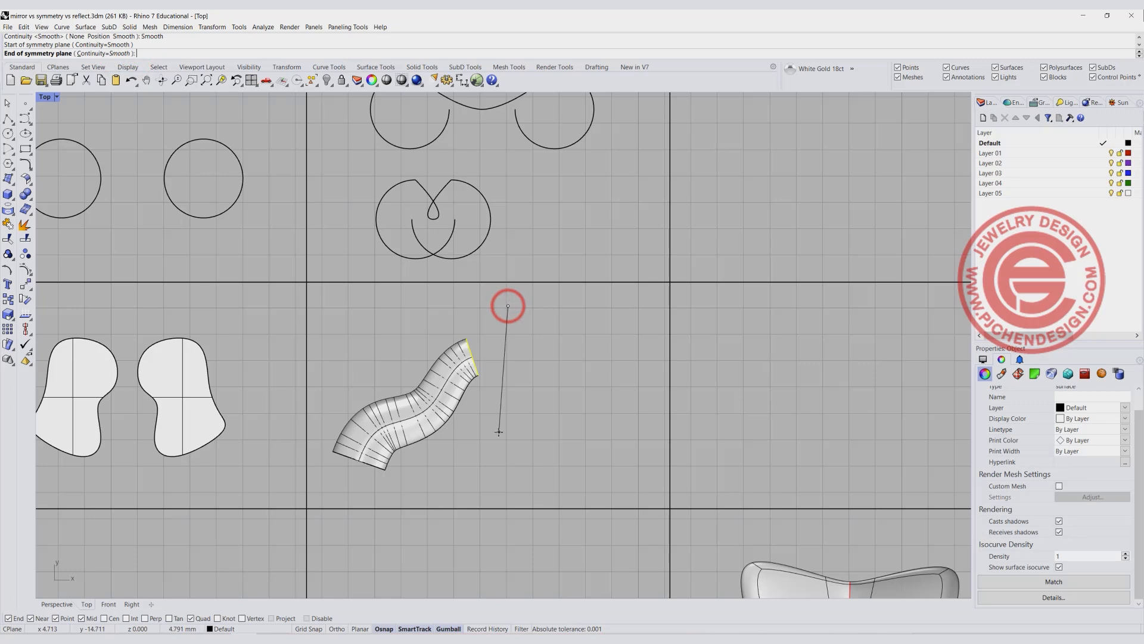
left_click(499, 430)
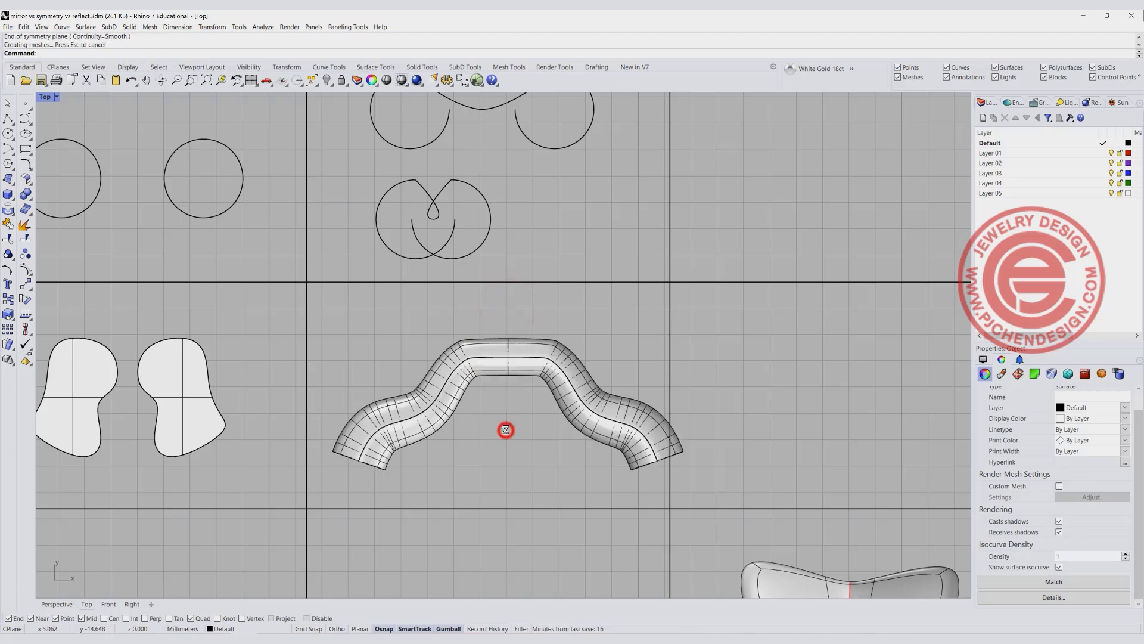
left_click(985, 373)
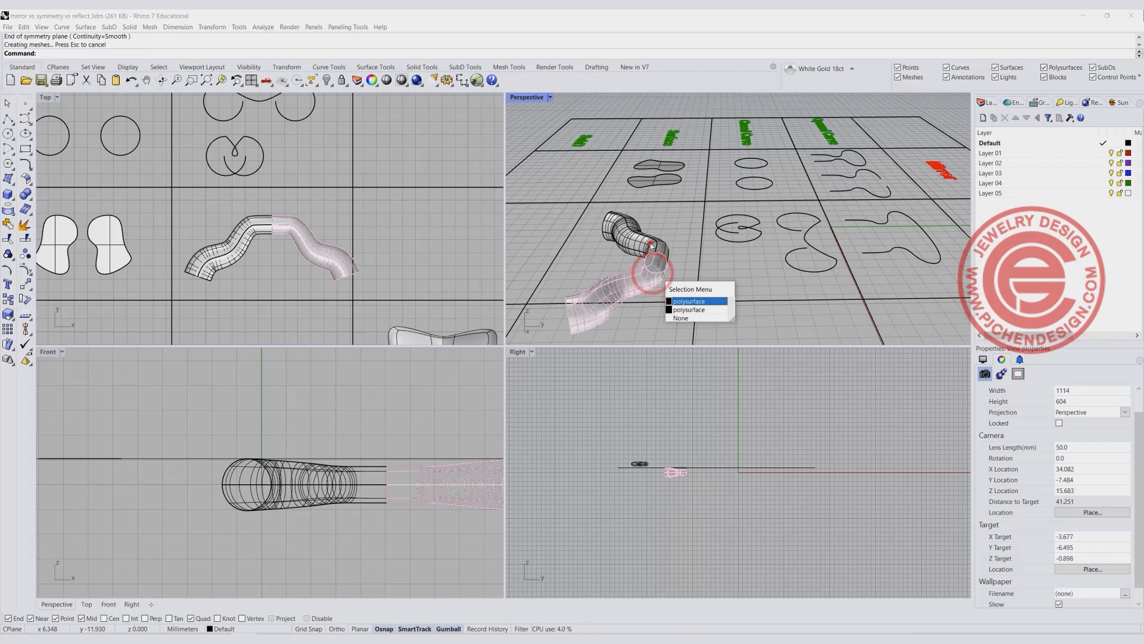
left_click(688, 301)
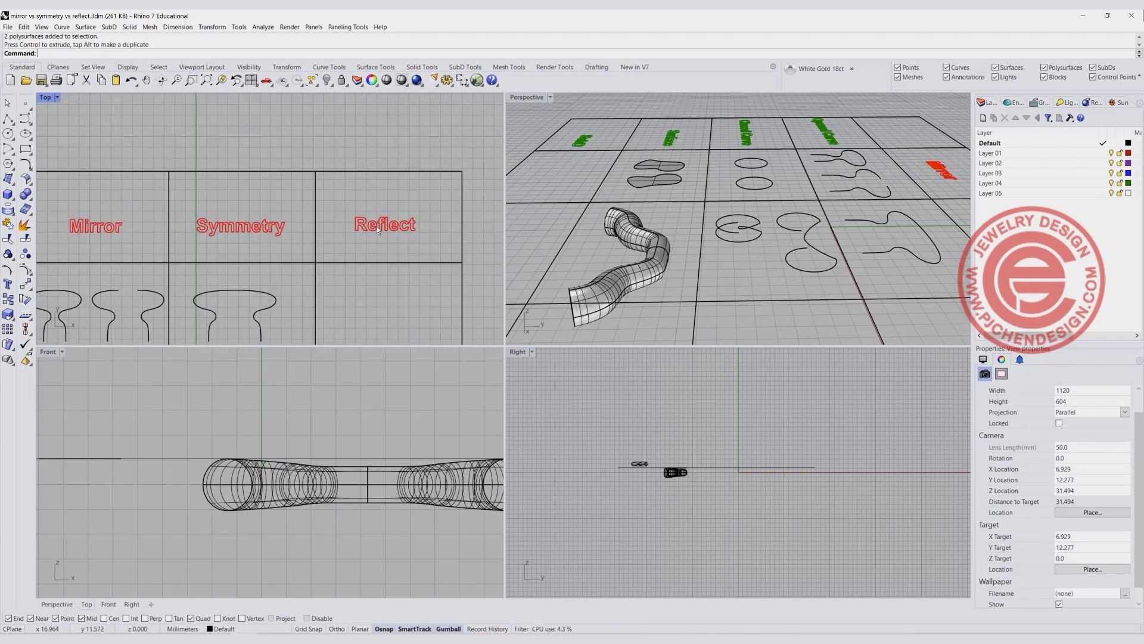
mouse_move(386, 235)
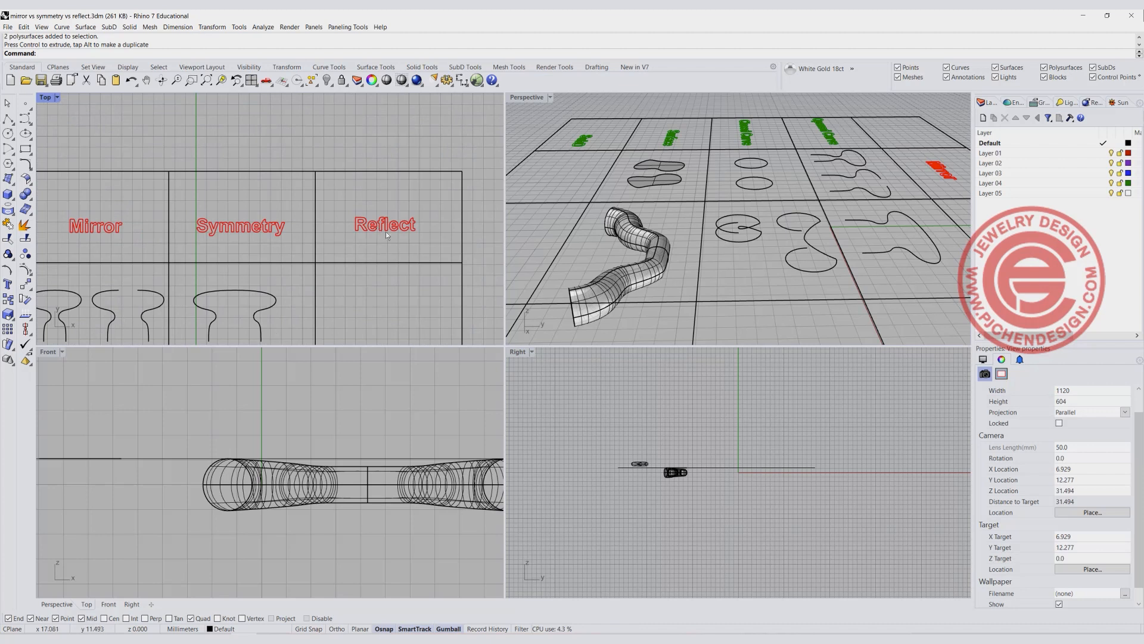
left_click(449, 251)
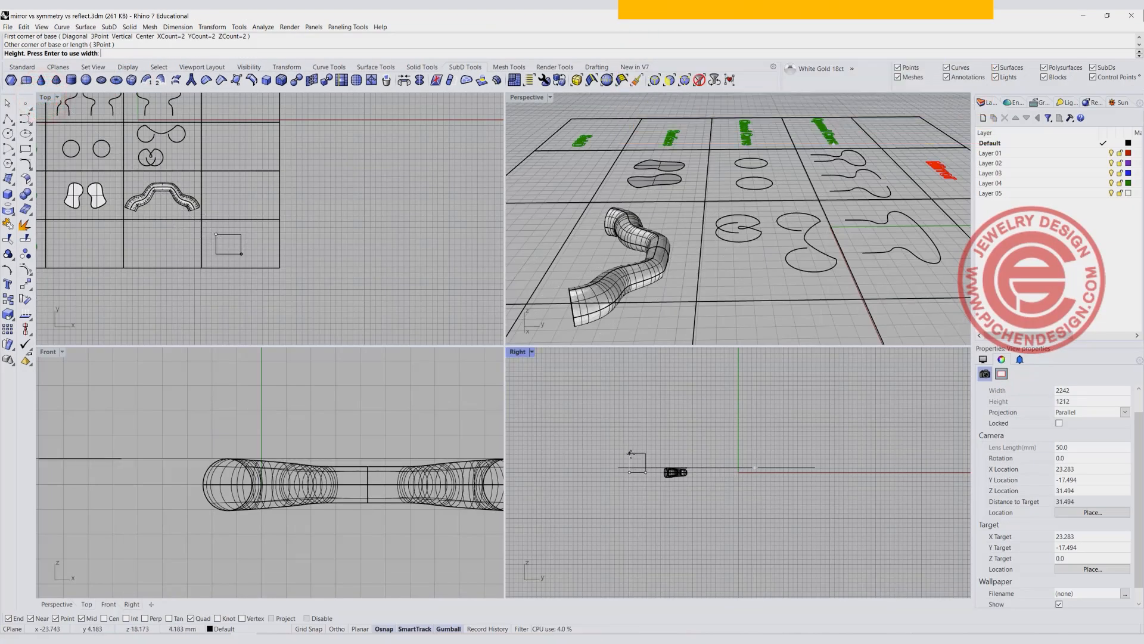
Step: Draw a SubD box in the SubD row and Reflect it to get a copy beside it
double_click(526, 96)
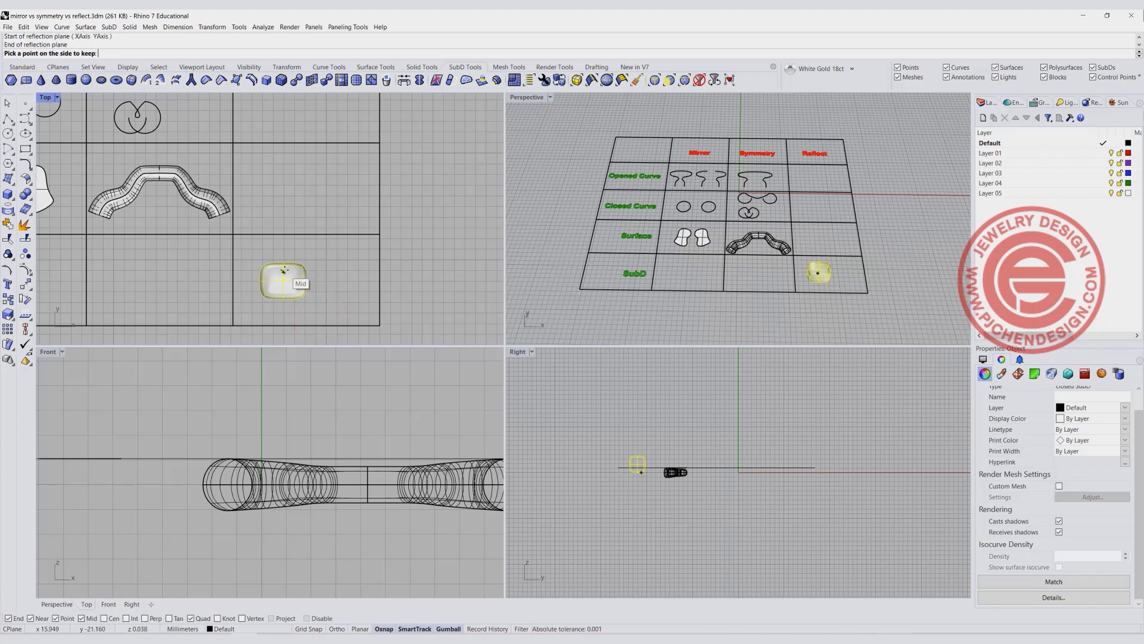
mouse_move(276, 254)
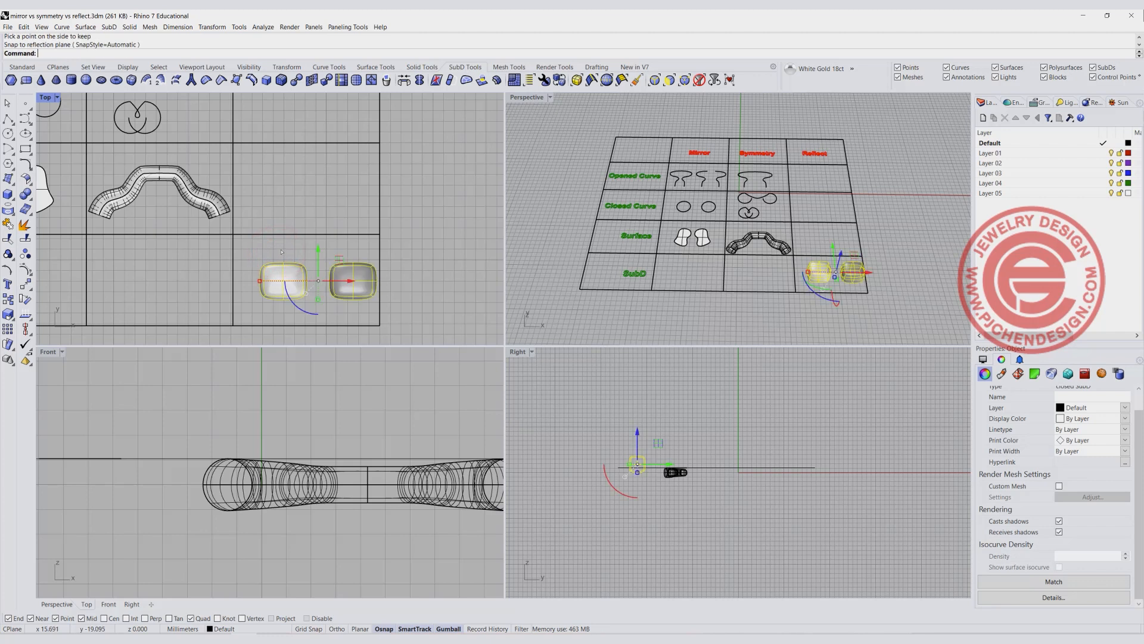
left_click(419, 291)
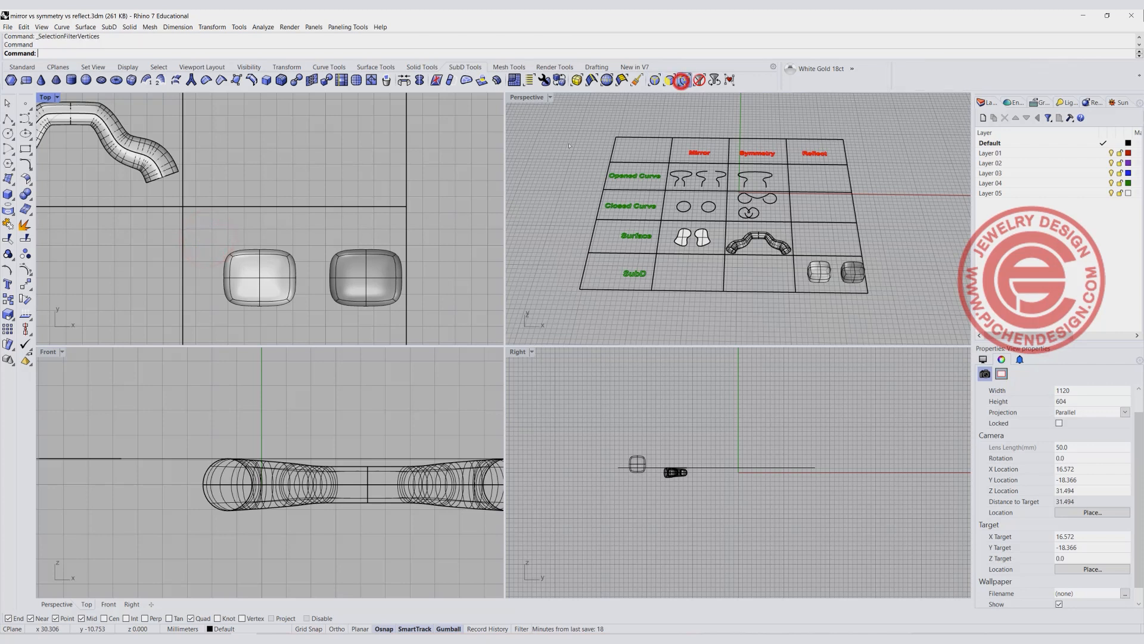
Step: Select vertices along the left box's edge and start the SubD Box tool
left_click(259, 278)
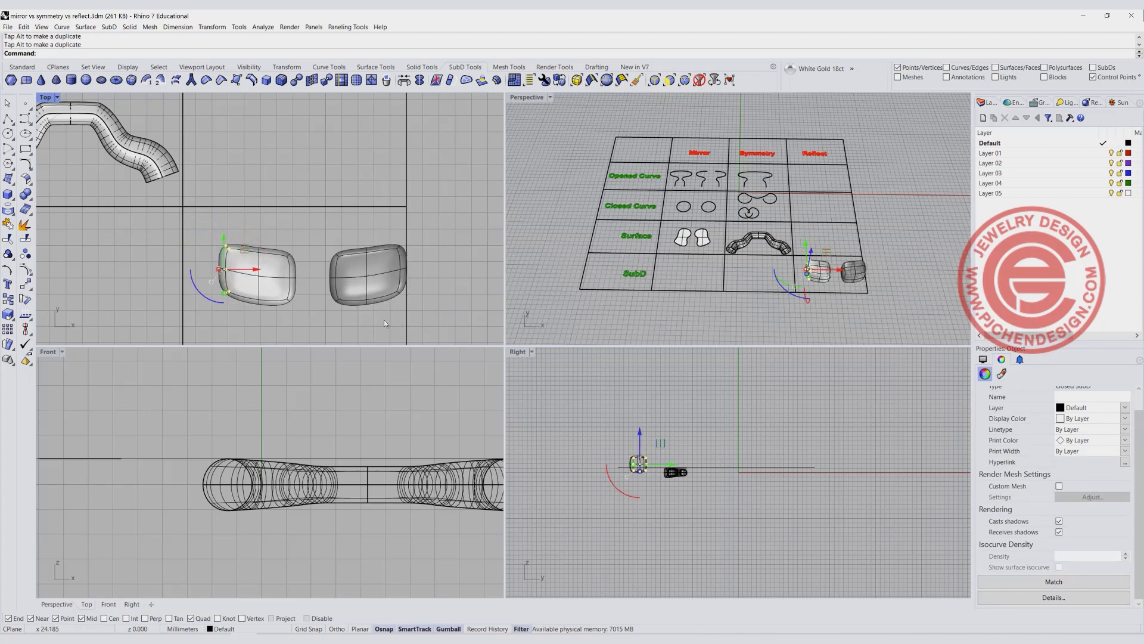
left_click(131, 80)
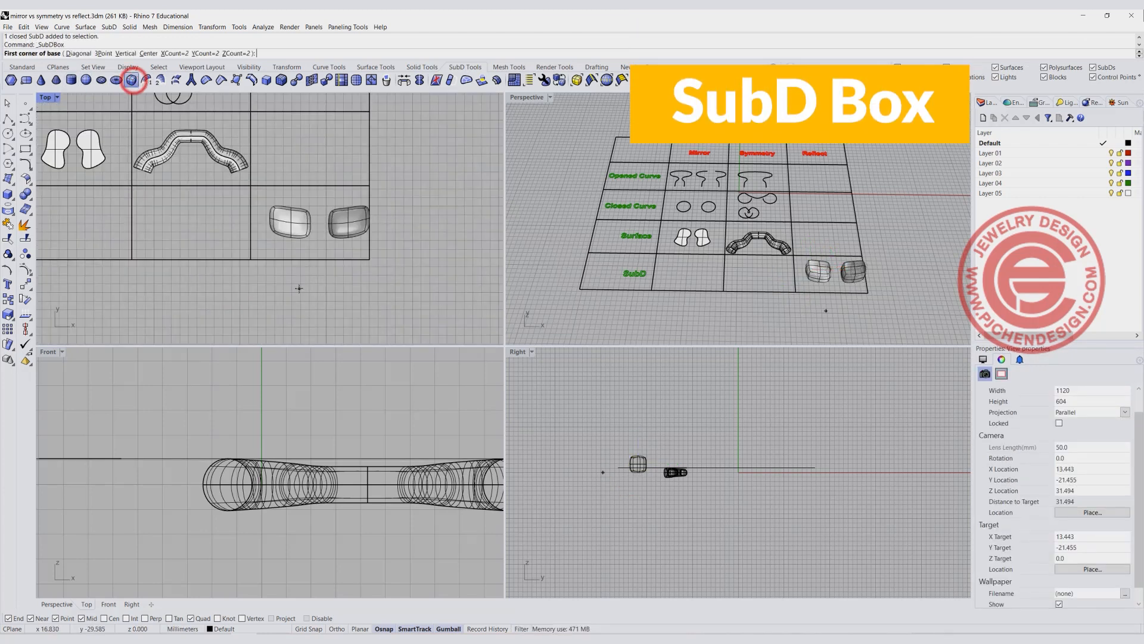
Step: Place a new SubD box below the chart and set its Reflect plane across its edge
left_click(299, 299)
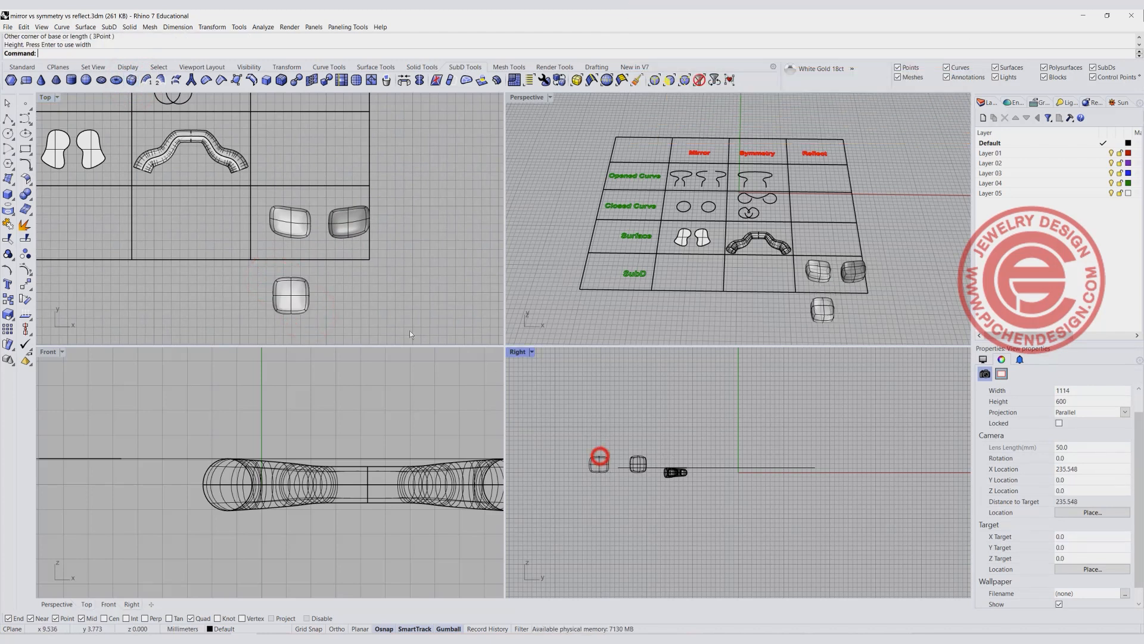
left_click(292, 292)
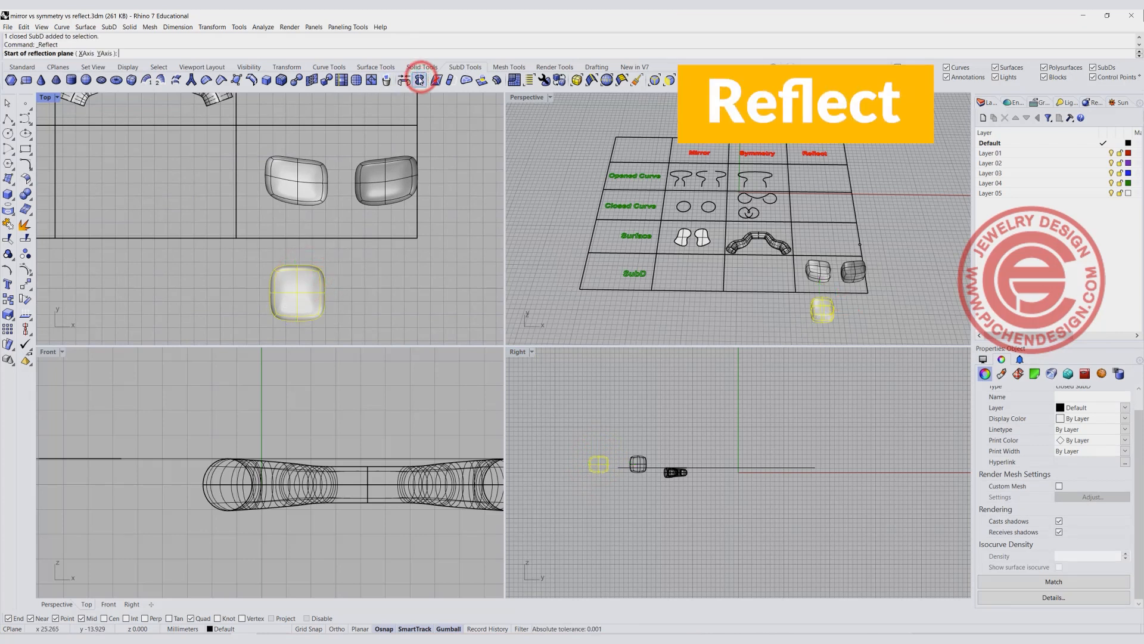
mouse_move(314, 259)
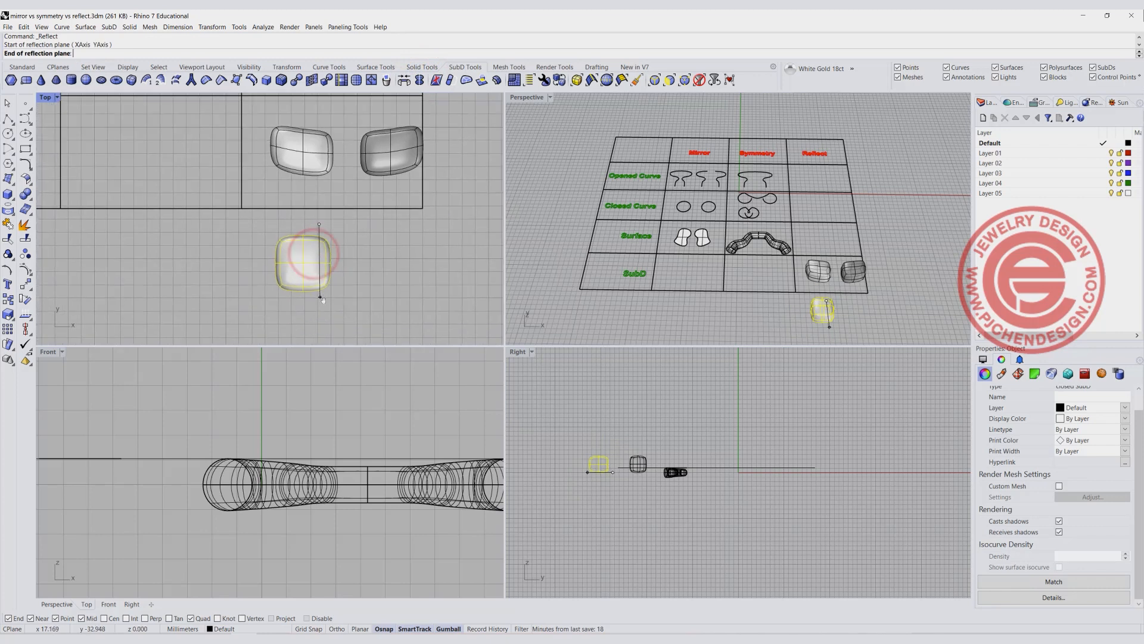
left_click(321, 297)
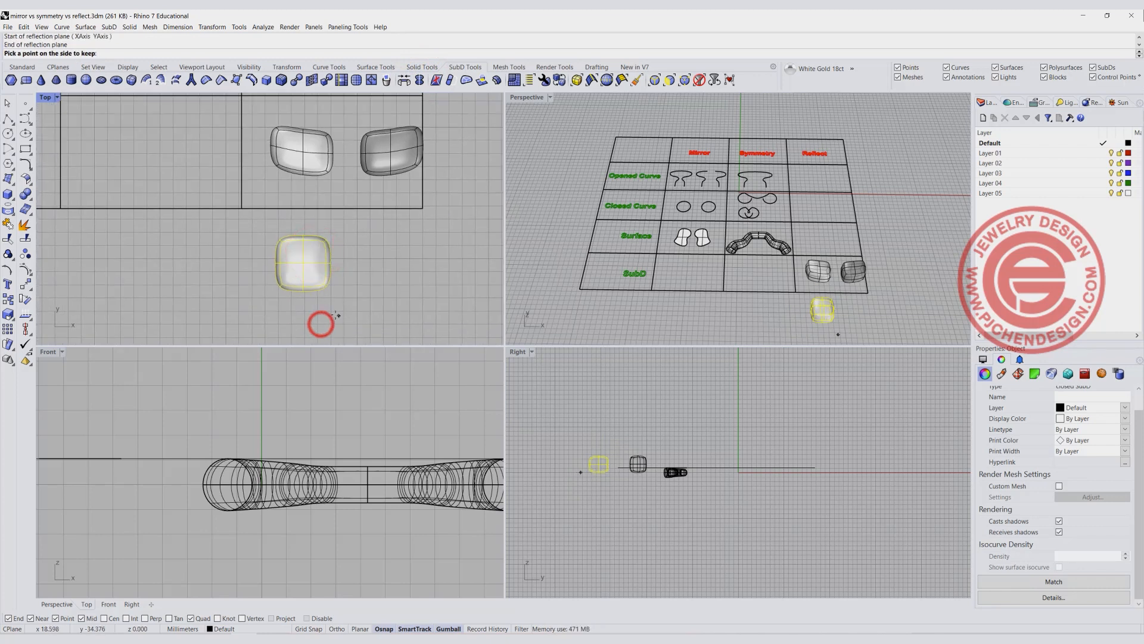
mouse_move(251, 235)
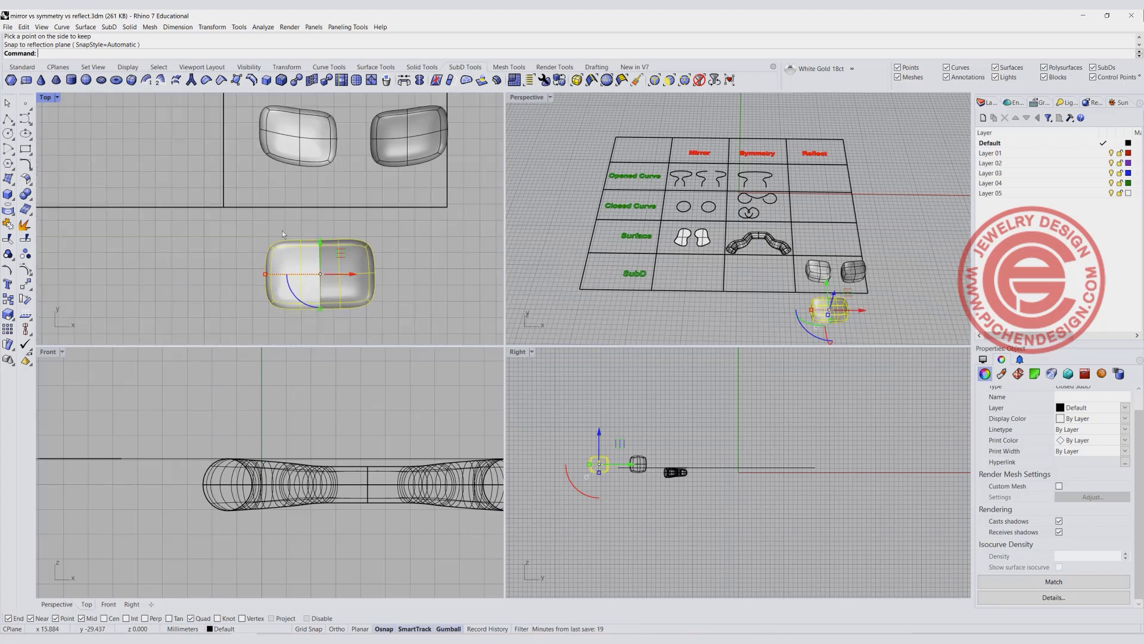
mouse_move(311, 224)
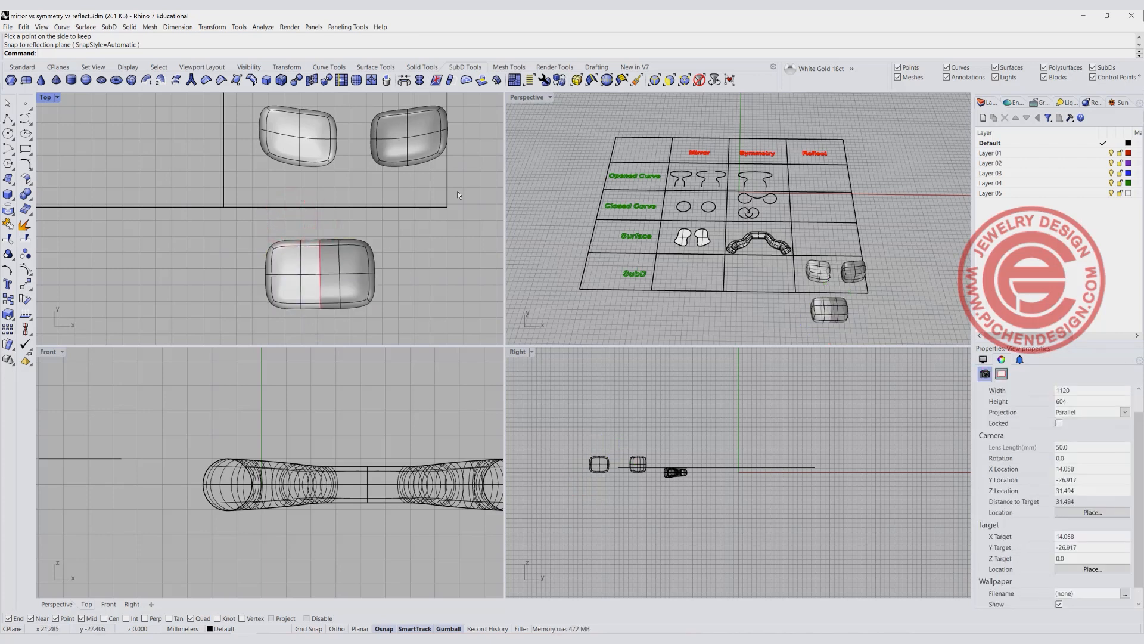
Step: Scale the wide box's middle vertices into a bow-tie and maximize the Perspective view
left_click(684, 79)
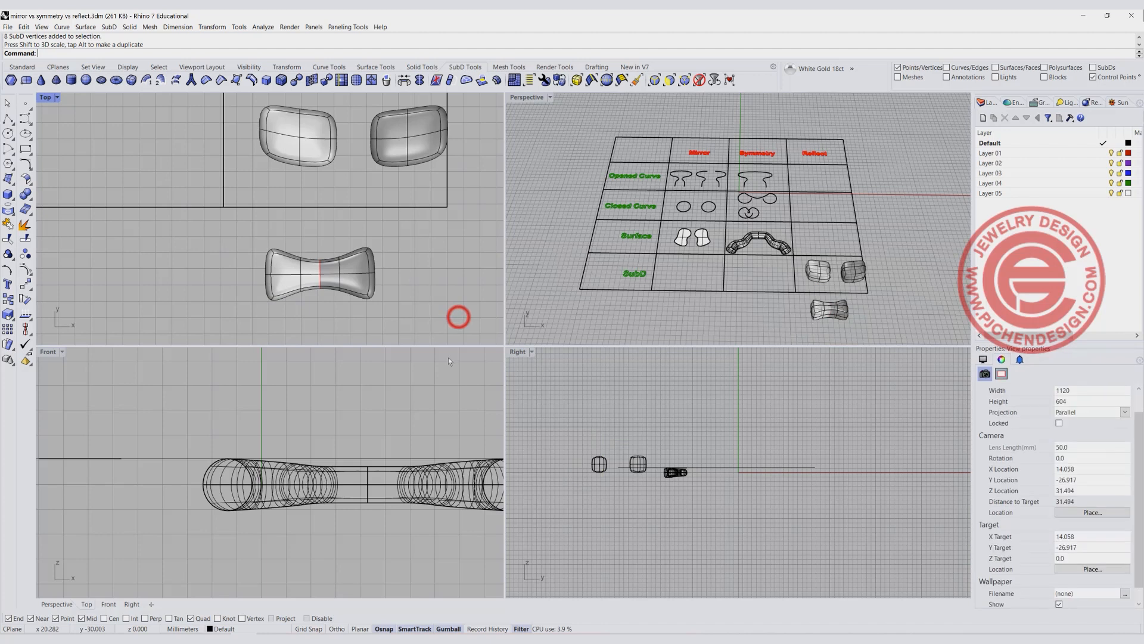
mouse_move(357, 225)
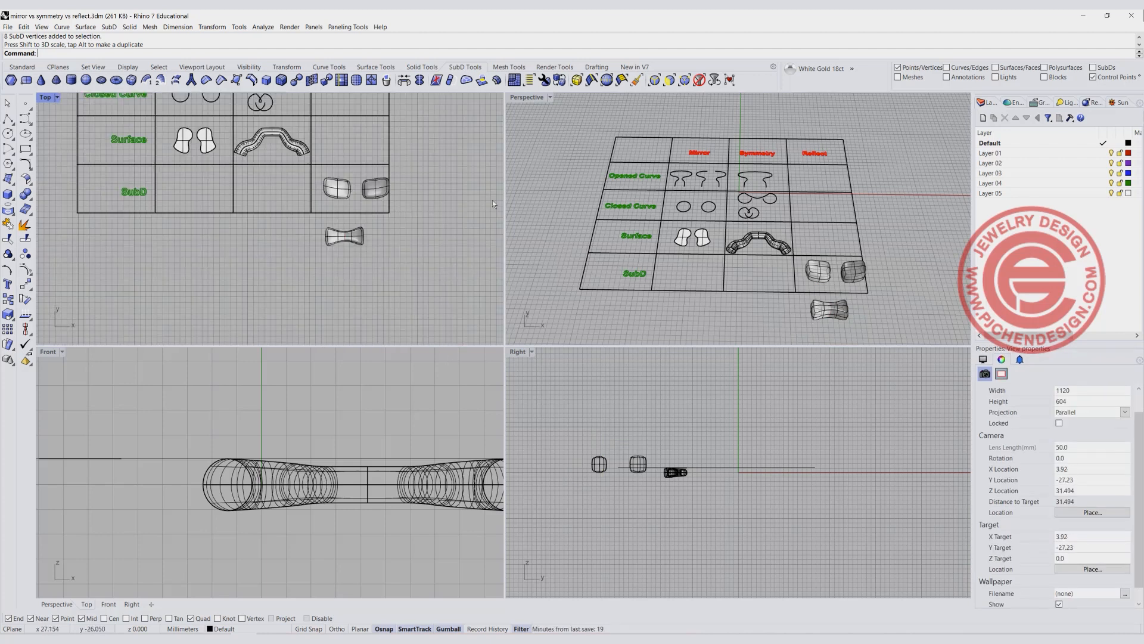
double_click(526, 96)
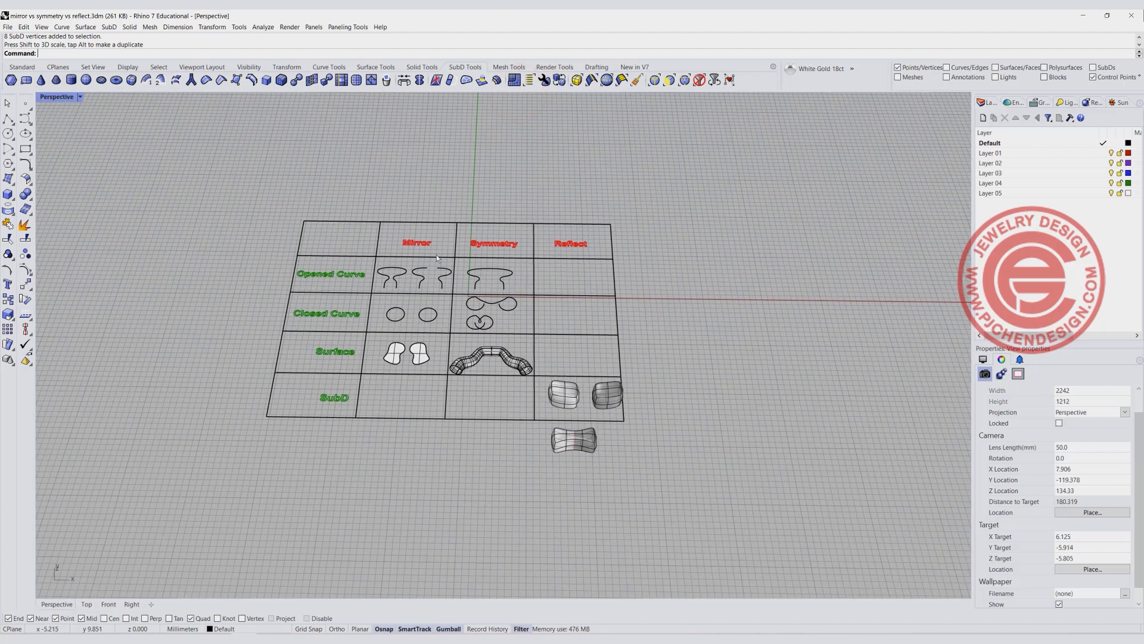